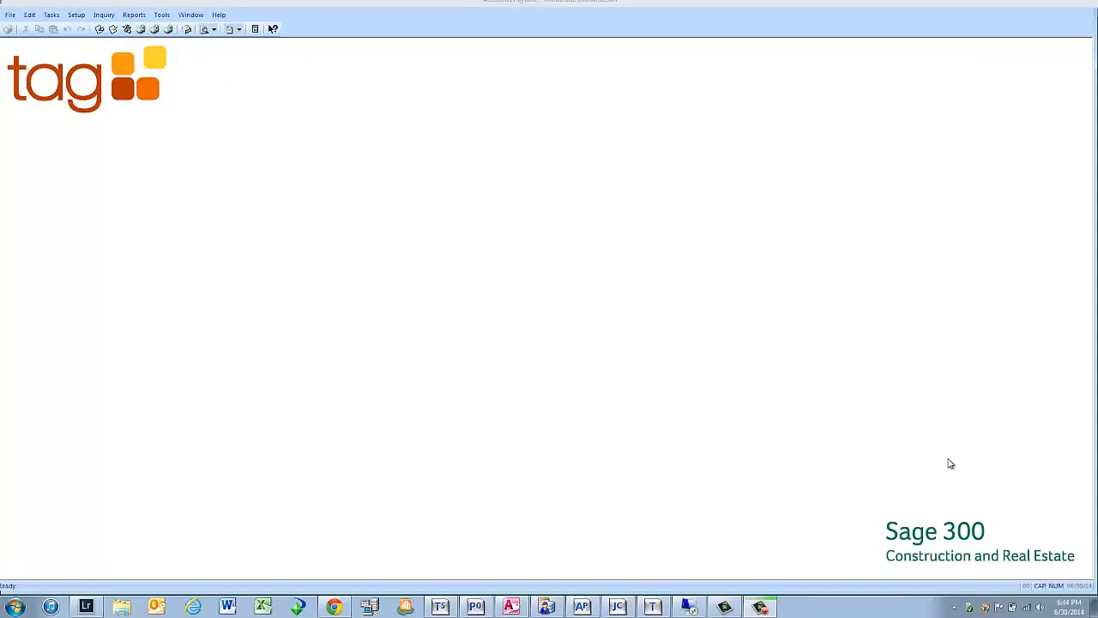
mouse_move(503, 260)
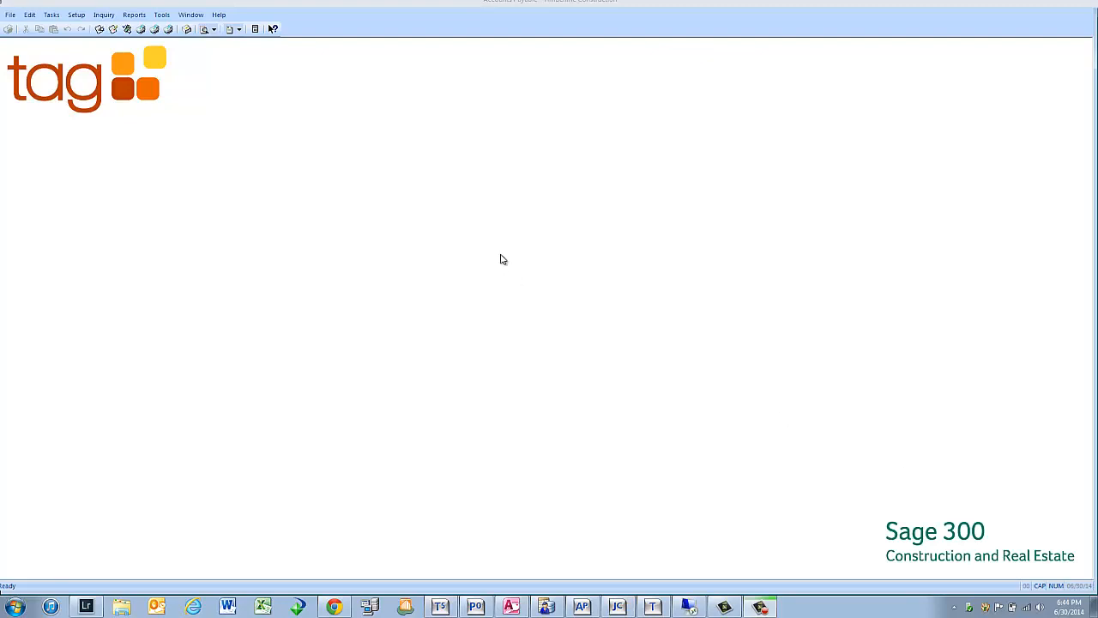
Open the company's AP Settings from the File menu's company settings
click(10, 15)
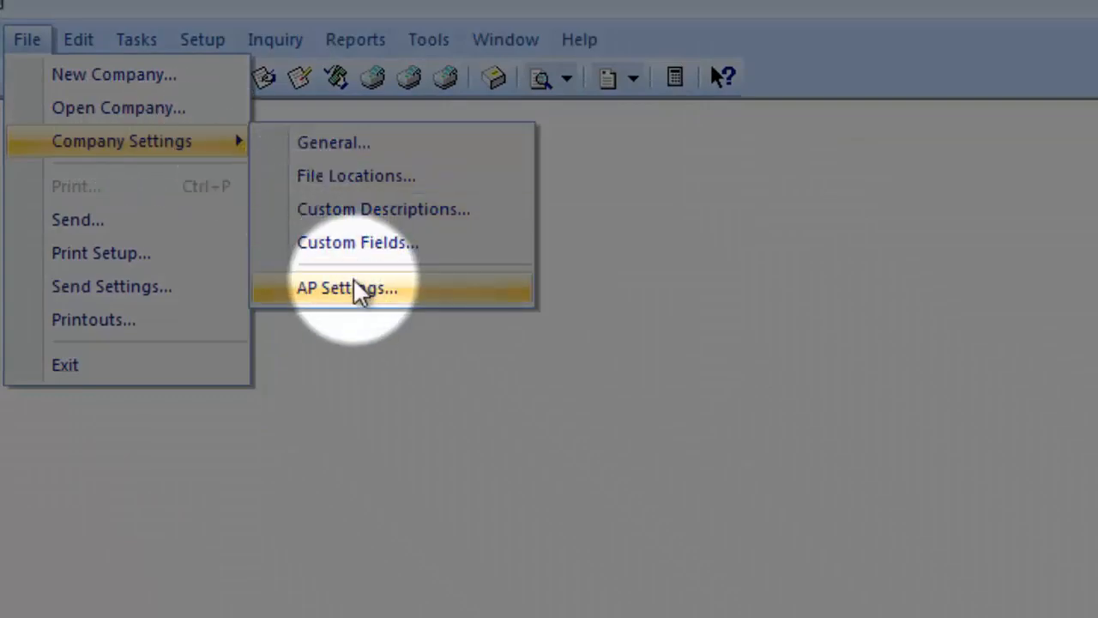
click(346, 288)
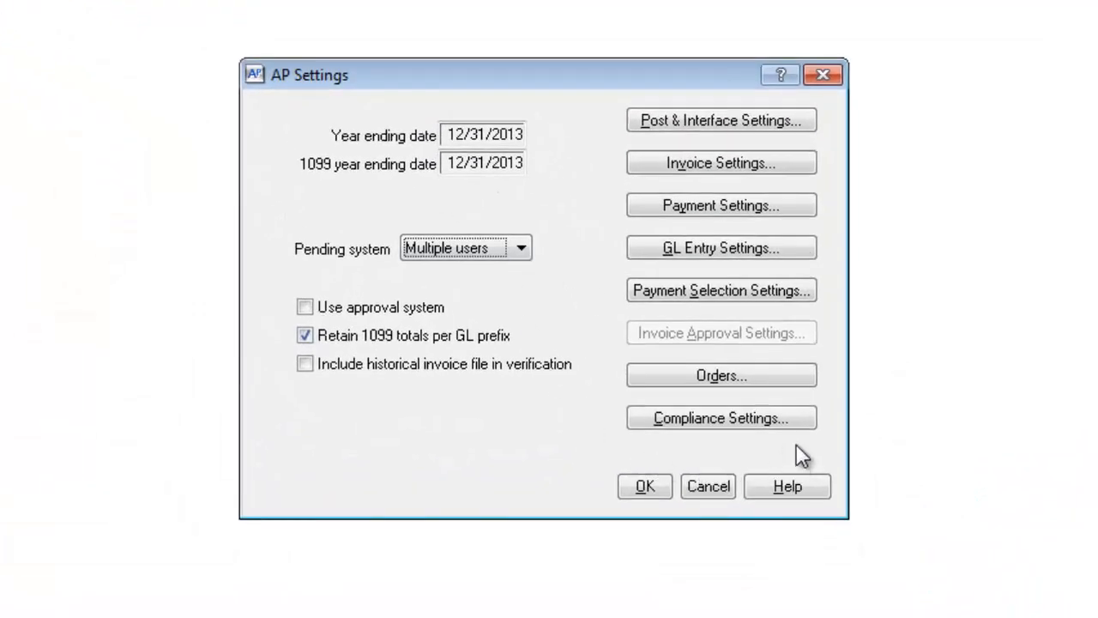
Review the Conditional Lien Waivers compliance settings, then bring up the Compliance Warning Settings
click(721, 417)
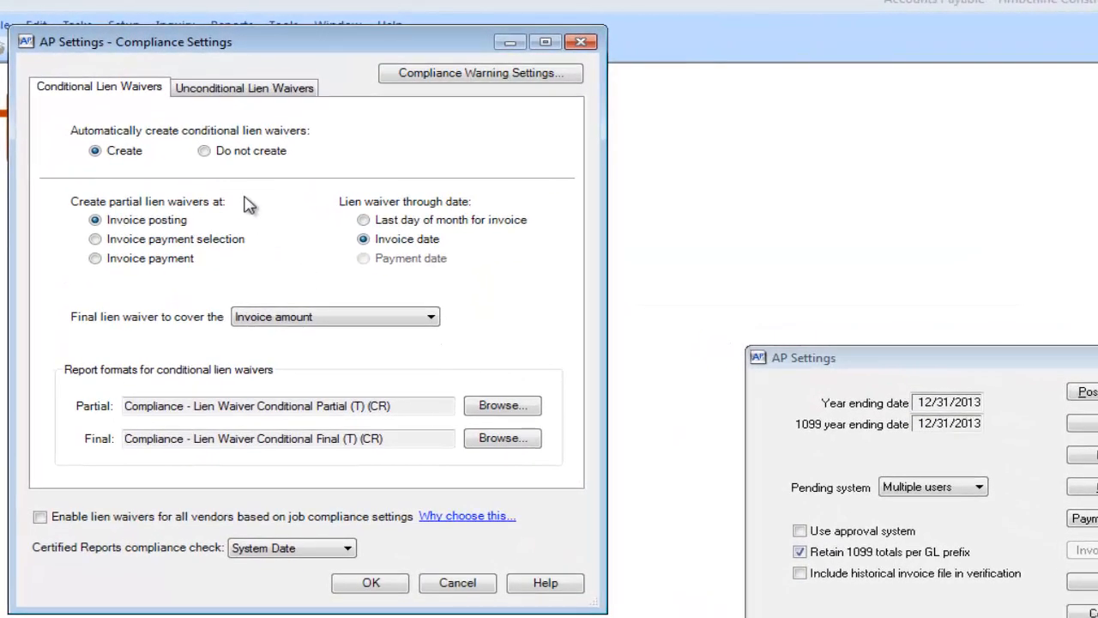
mouse_move(155, 124)
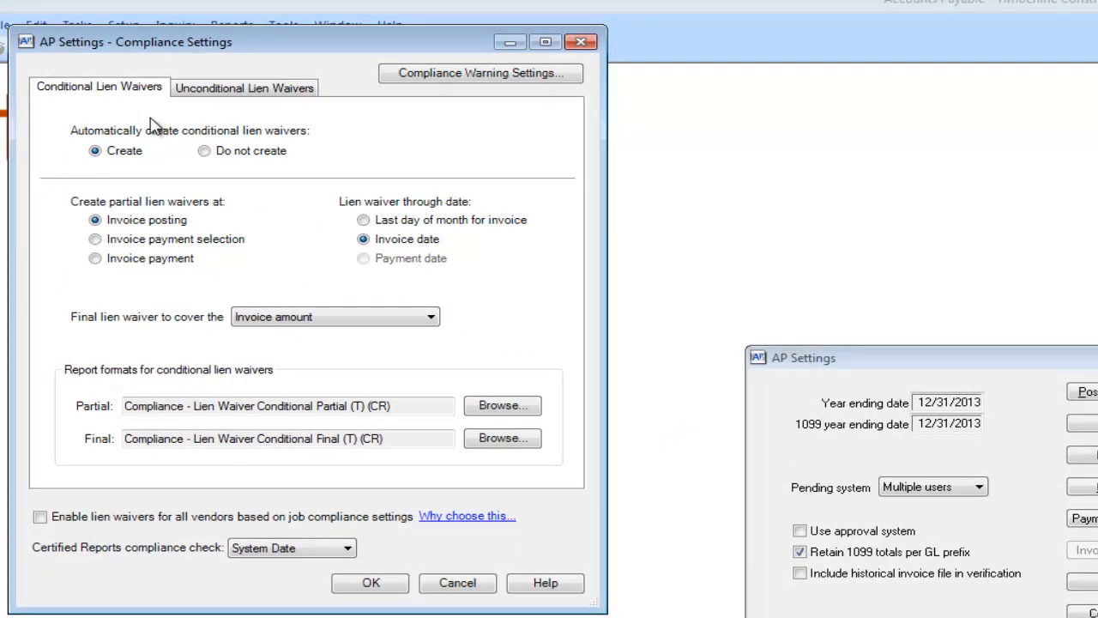
mouse_move(298, 118)
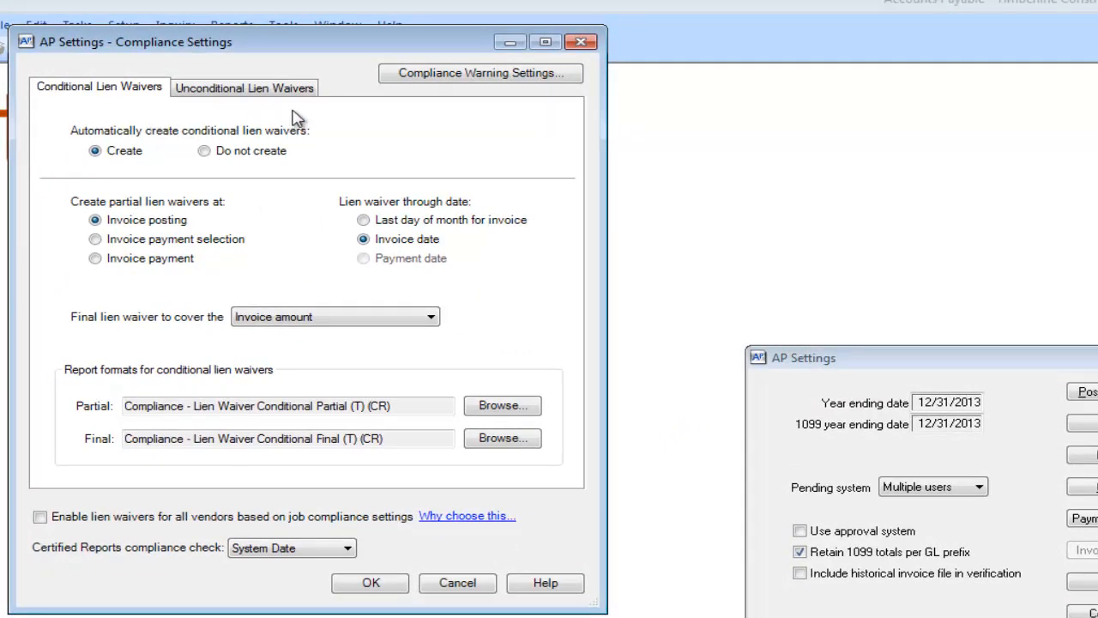
mouse_move(221, 223)
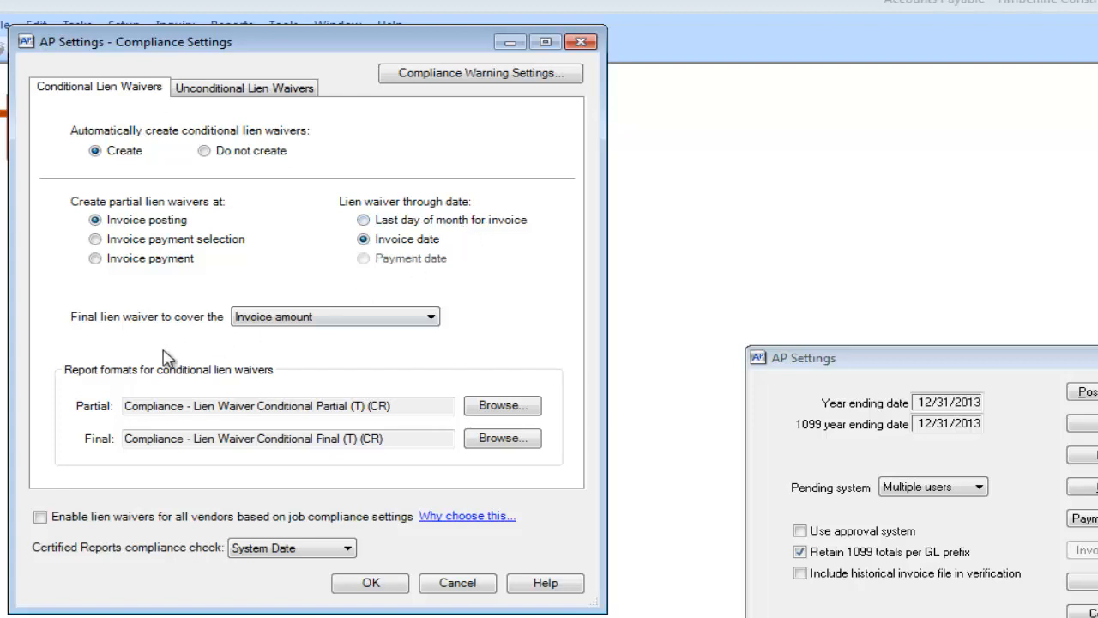
mouse_move(209, 344)
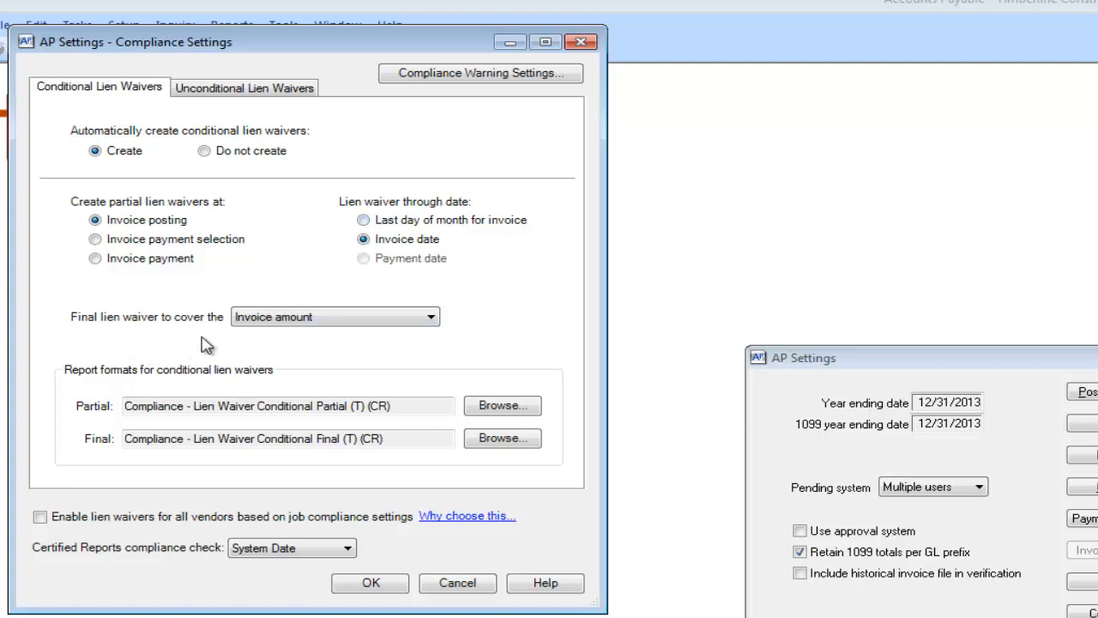
mouse_move(365, 348)
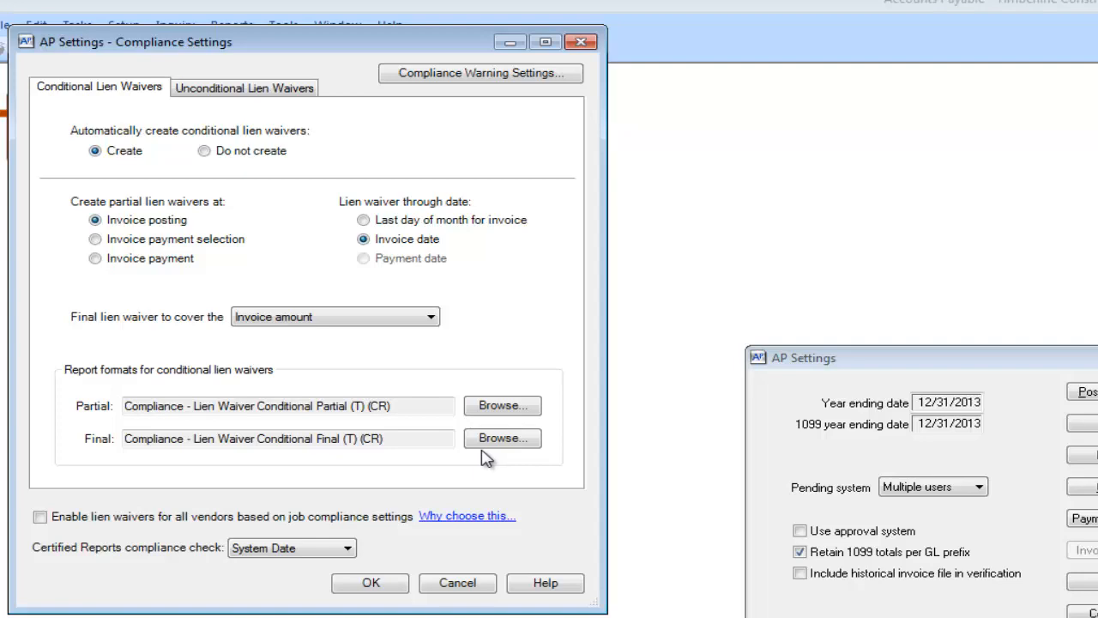
click(479, 72)
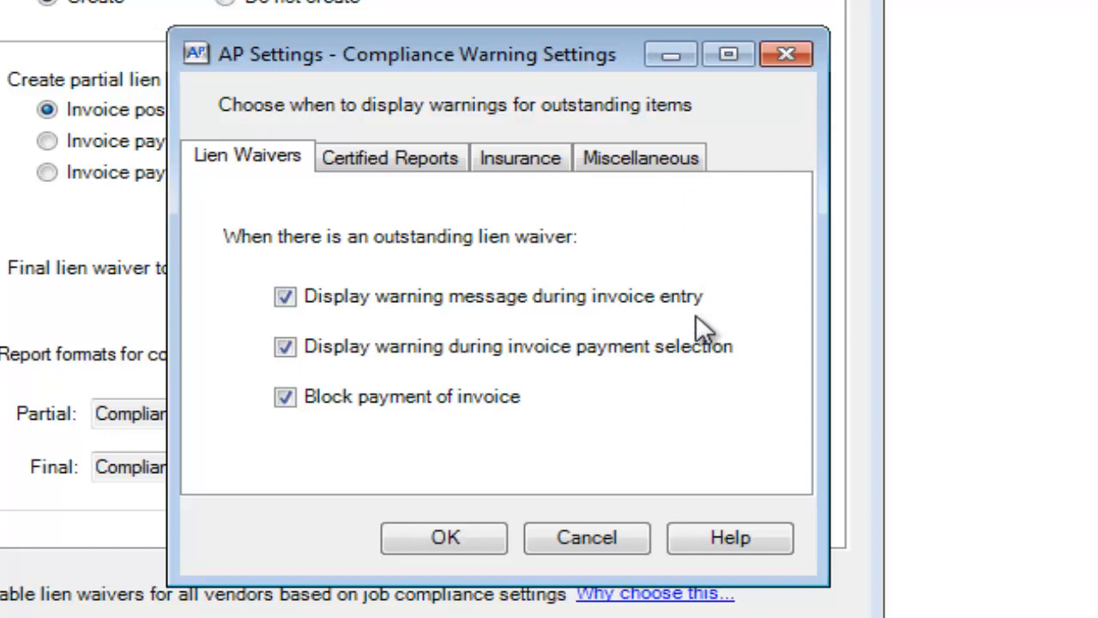
mouse_move(691, 334)
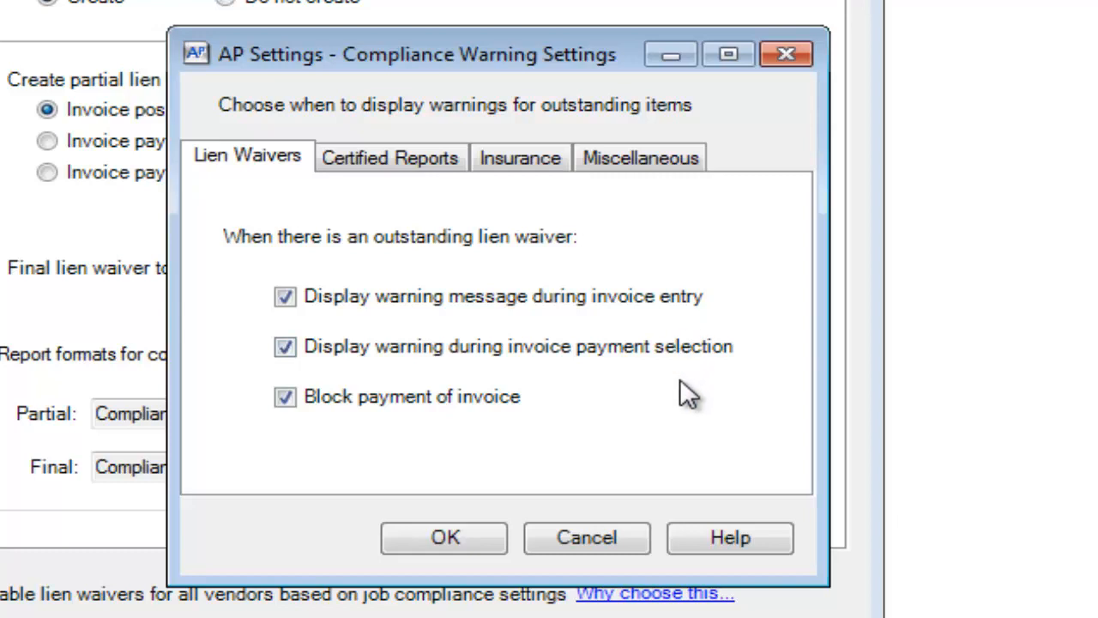
mouse_move(678, 433)
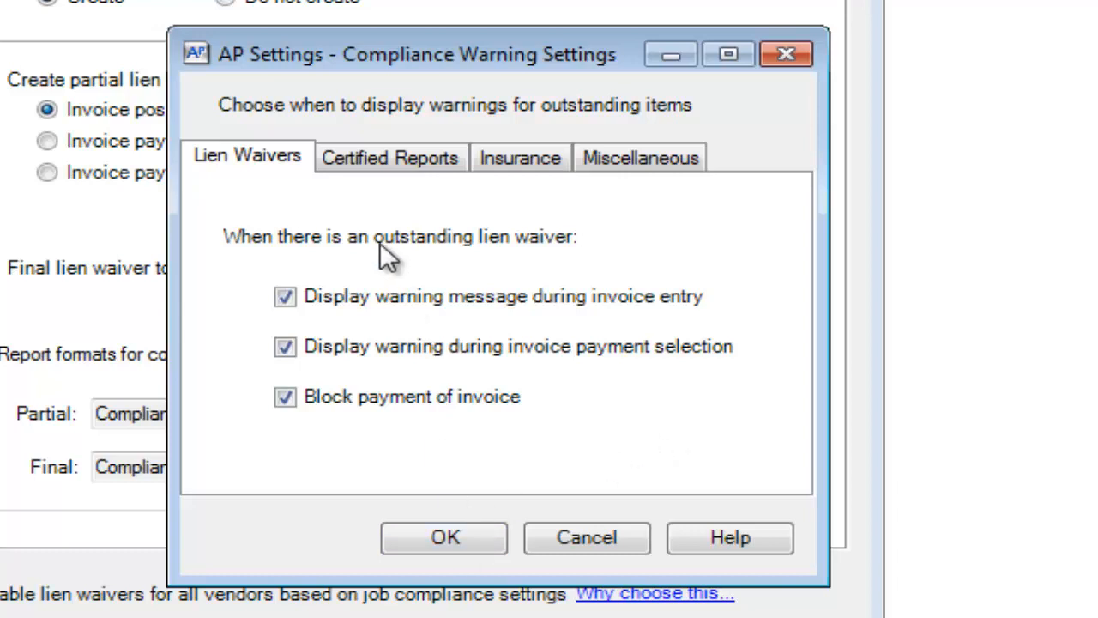
mouse_move(586, 188)
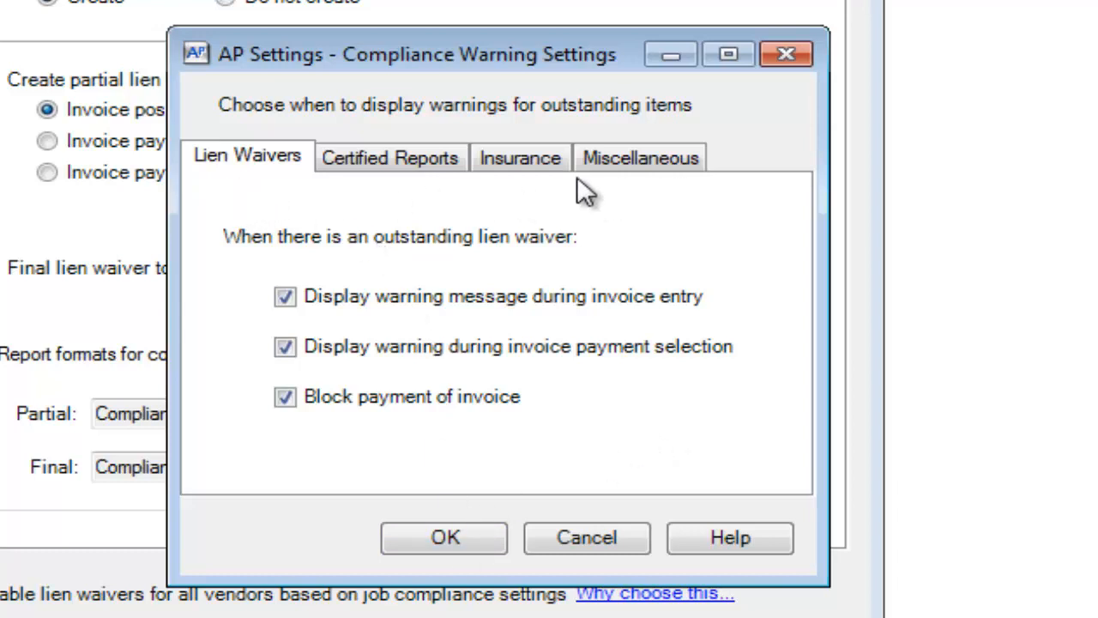
mouse_move(451, 193)
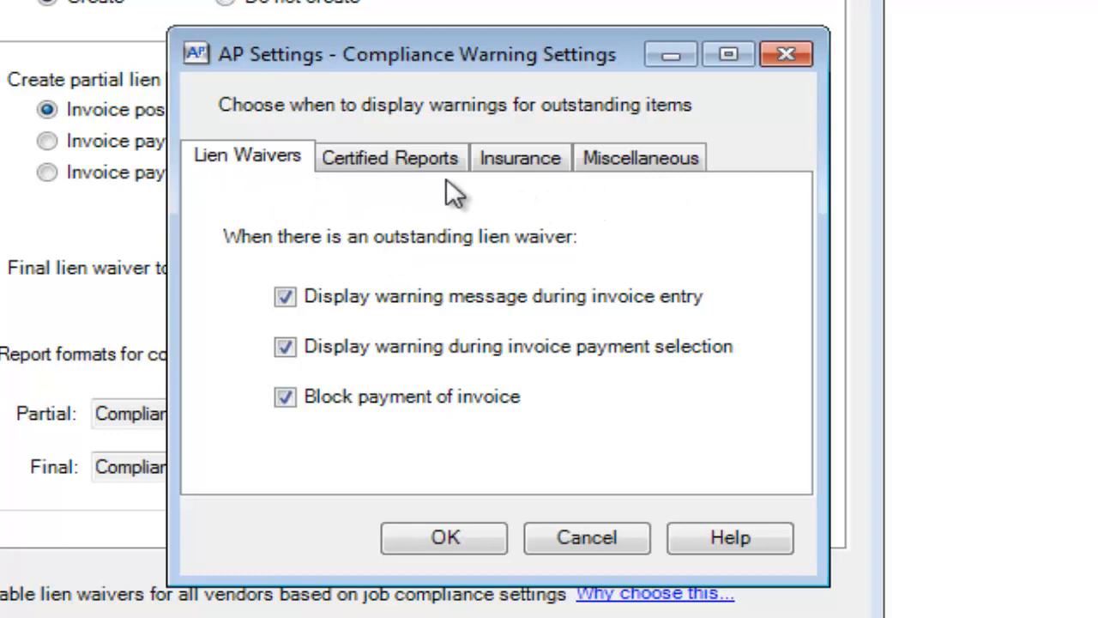
mouse_move(669, 193)
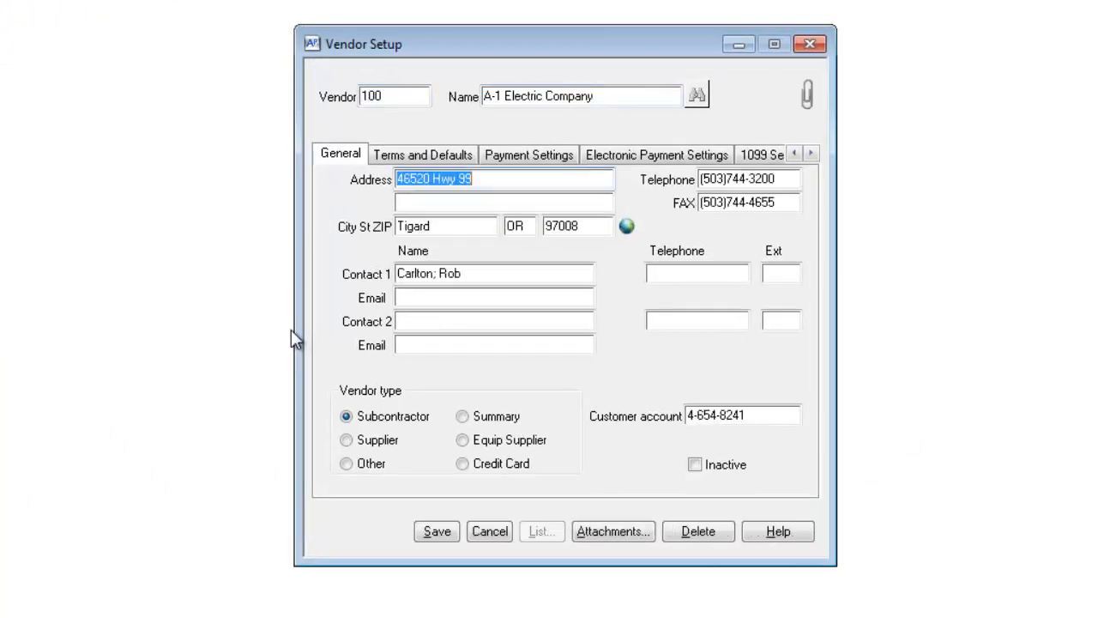
Show vendor 100's Insurance/Compliance details by scrolling the vendor record's tab strip right
click(811, 154)
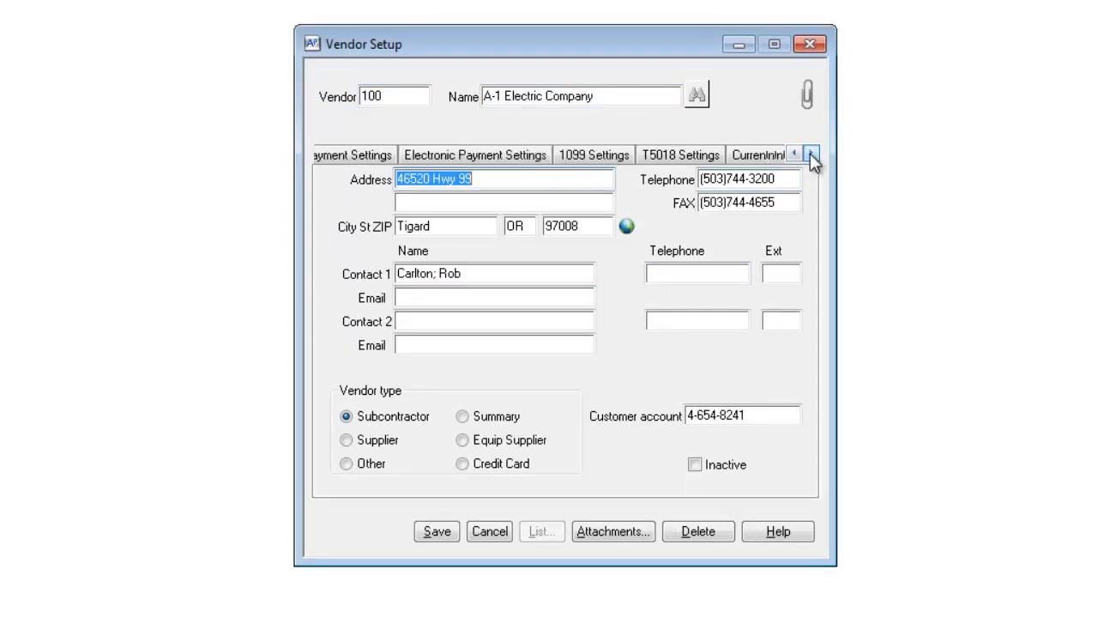
click(810, 154)
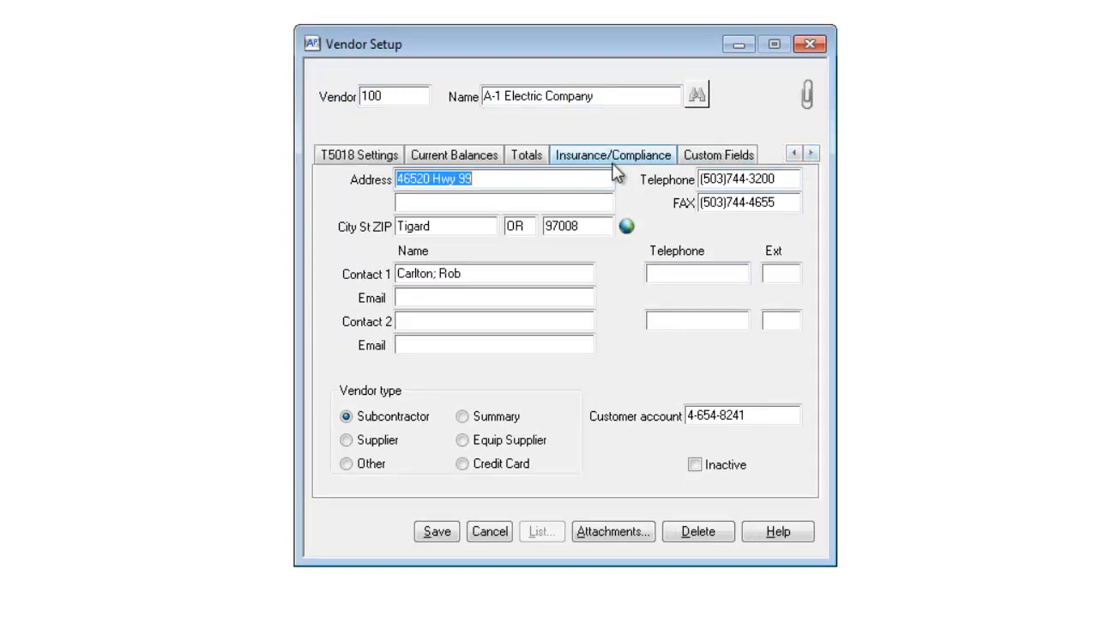
click(613, 155)
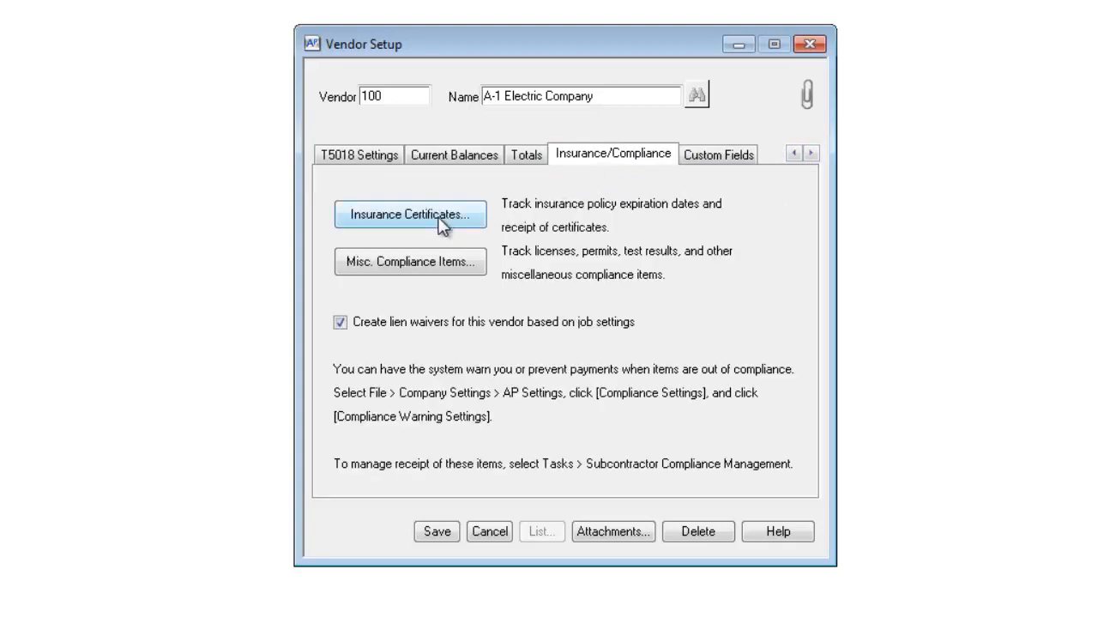
click(410, 213)
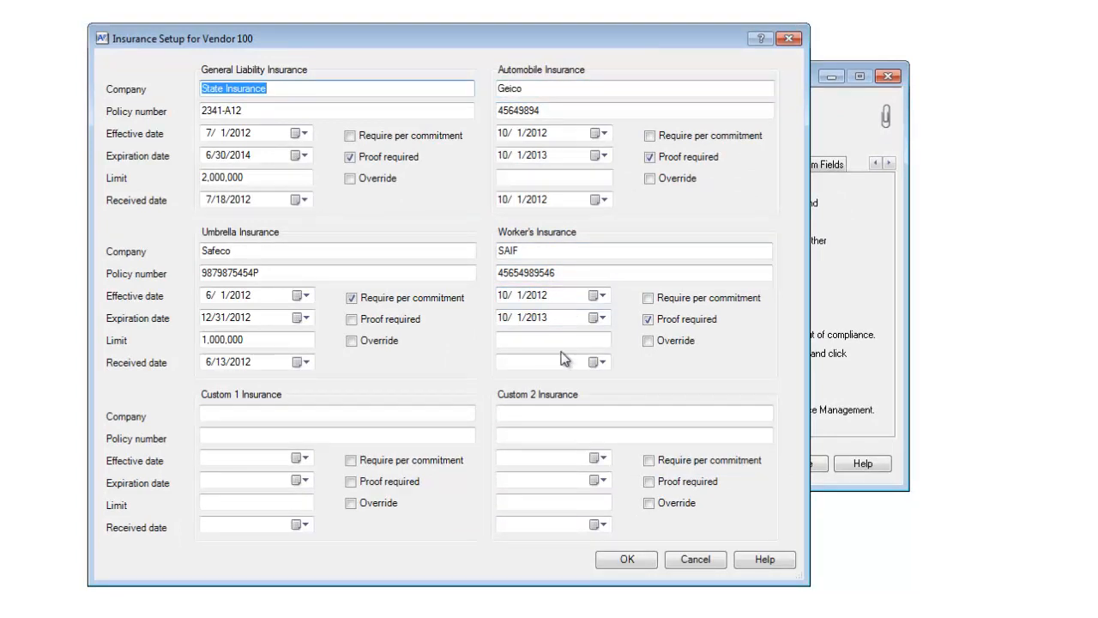
click(650, 156)
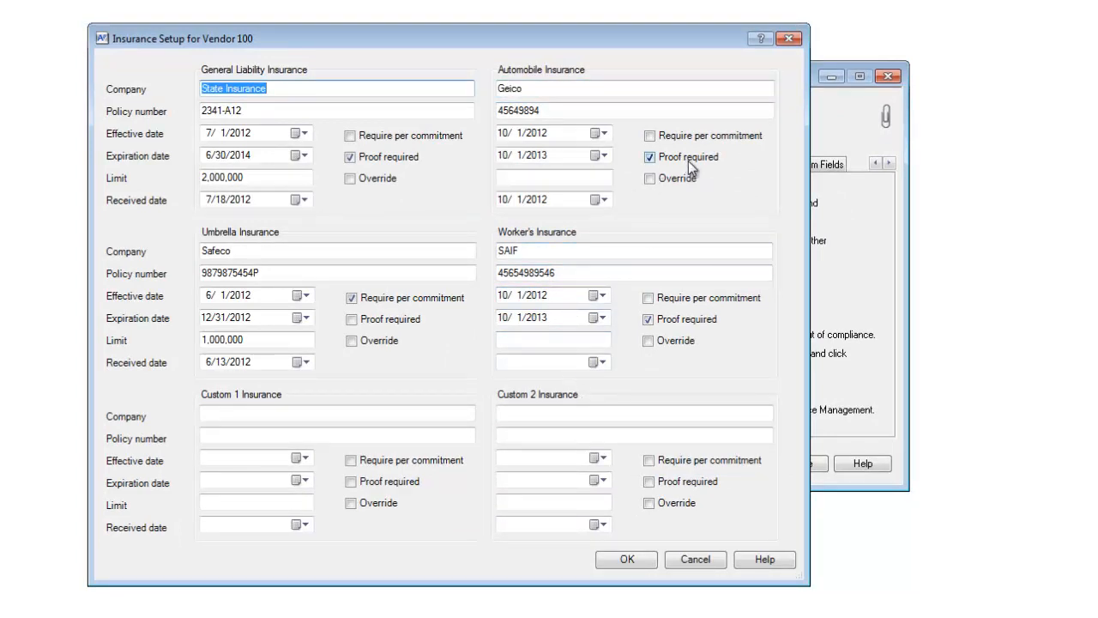
mouse_move(700, 169)
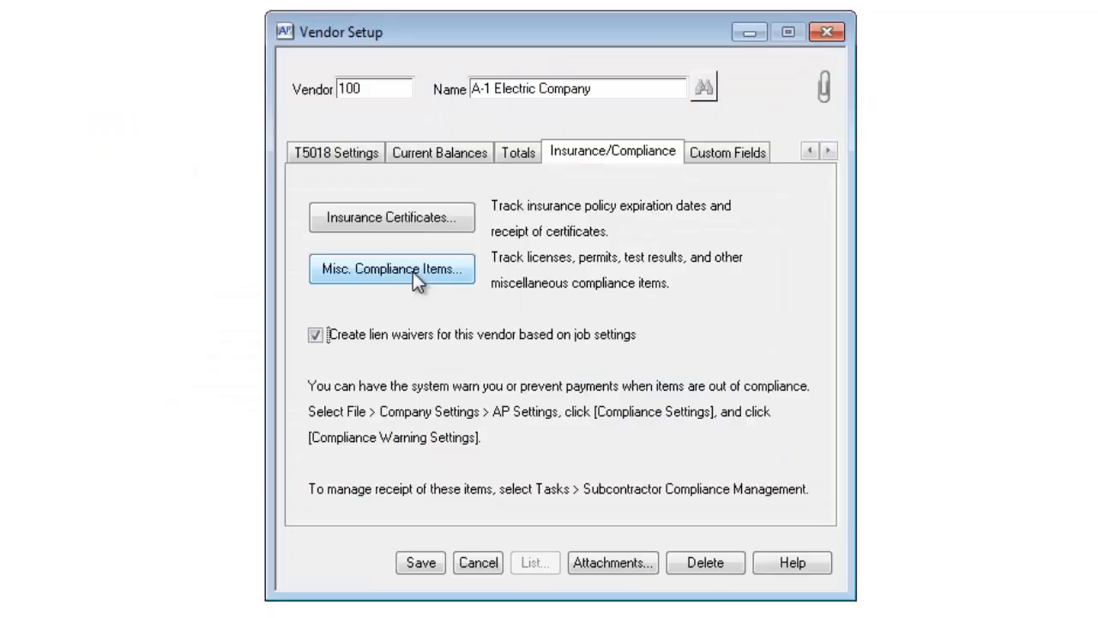
Review A-1 Electric's Misc. Compliance Items, then cancel out of Vendor Setup
click(391, 268)
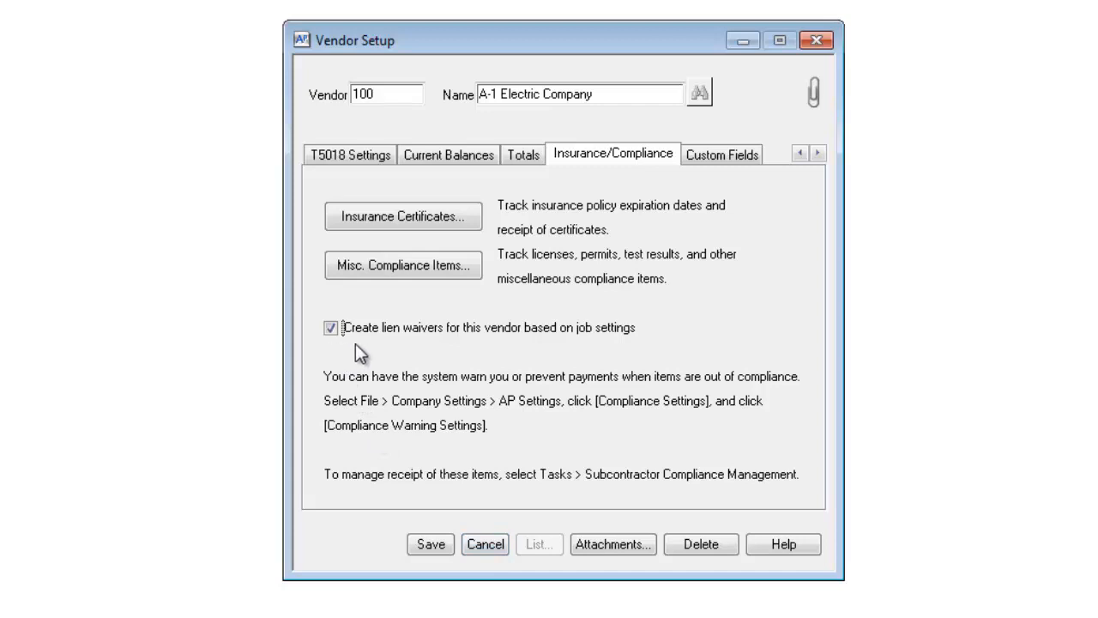
mouse_move(461, 354)
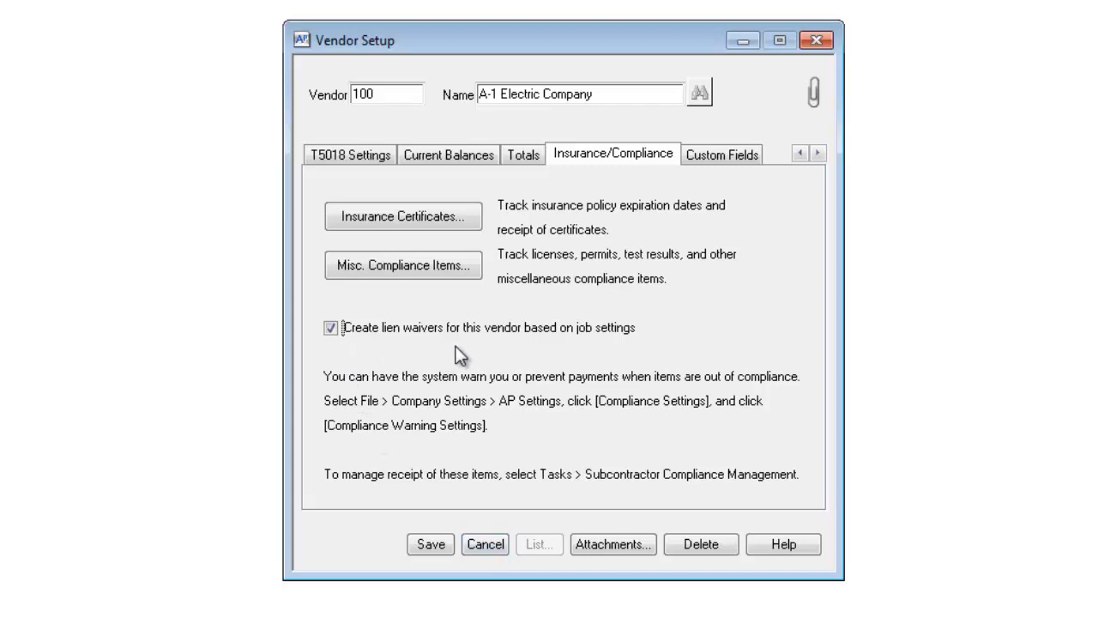
mouse_move(652, 358)
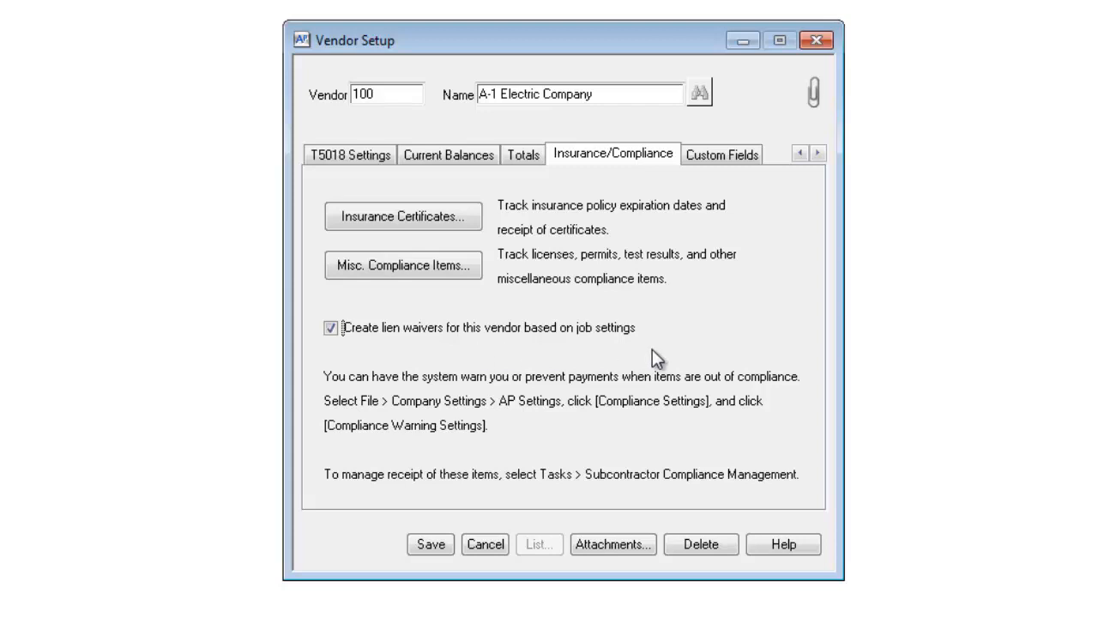
click(175, 35)
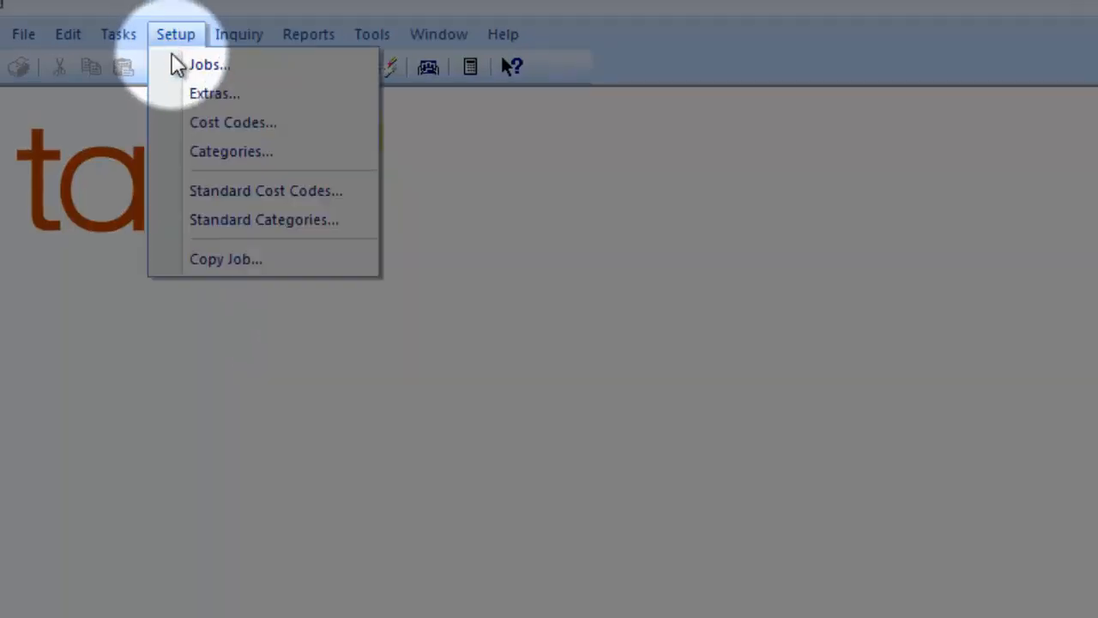
Load job 03-001, NW Food Warehouse, in Job Setup
click(209, 64)
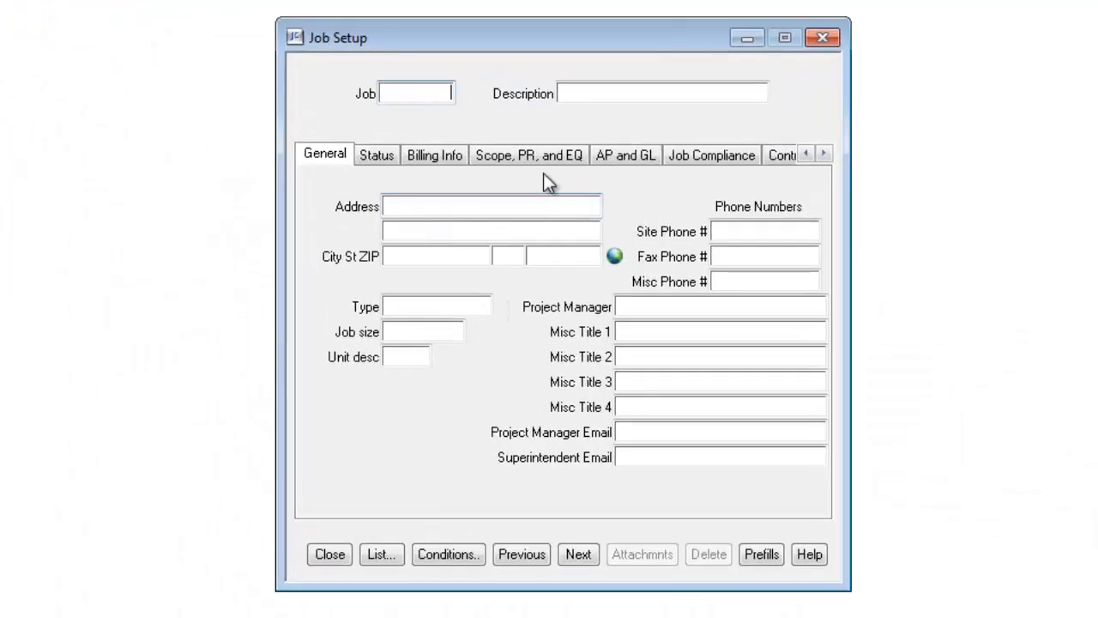
text(03001)
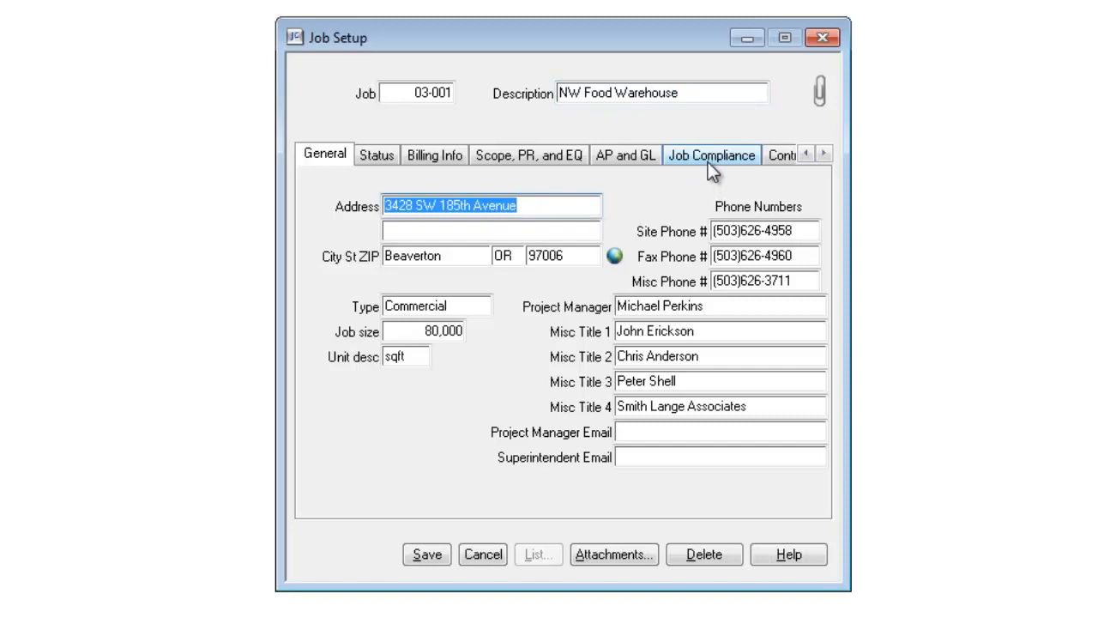
On job 03-001's Job Compliance tab, enable lien waiver generation for subcontractors and suppliers
click(711, 154)
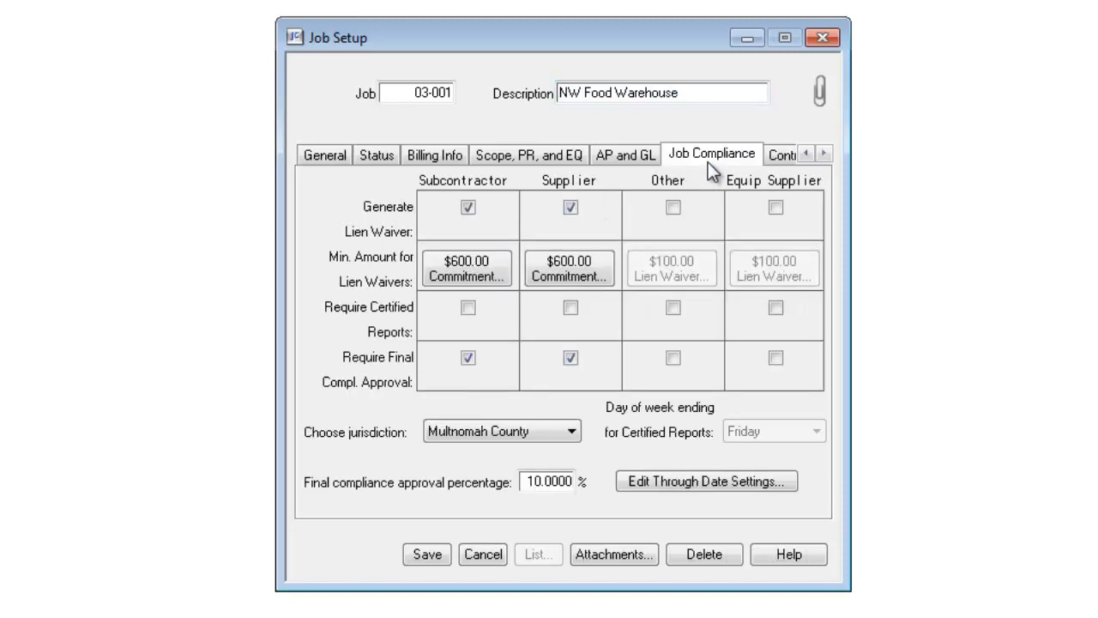
mouse_move(542, 408)
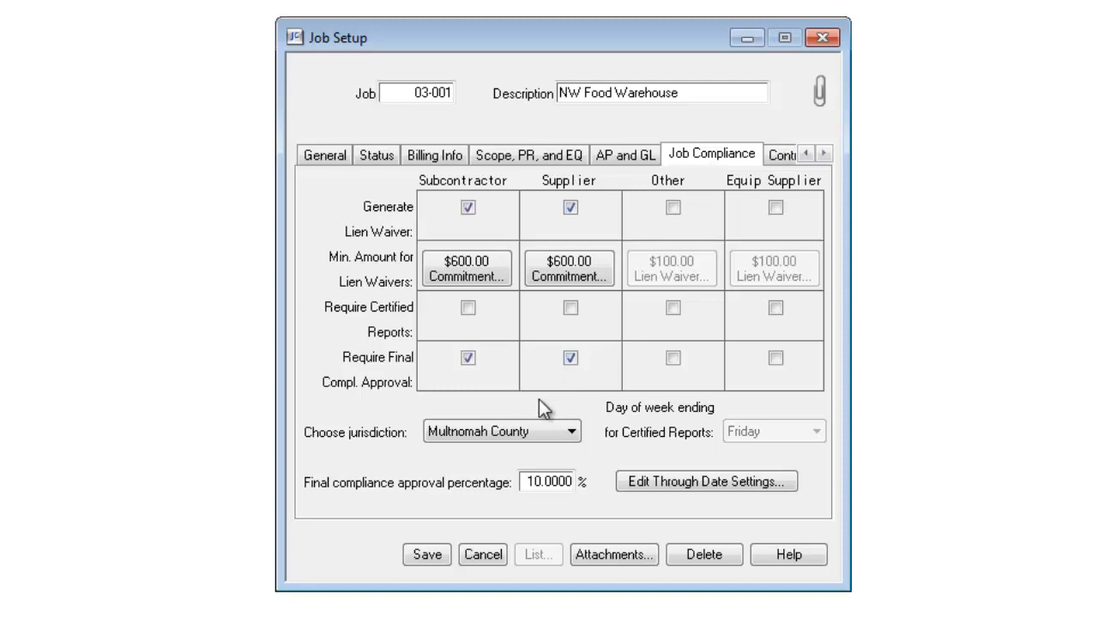
mouse_move(605, 241)
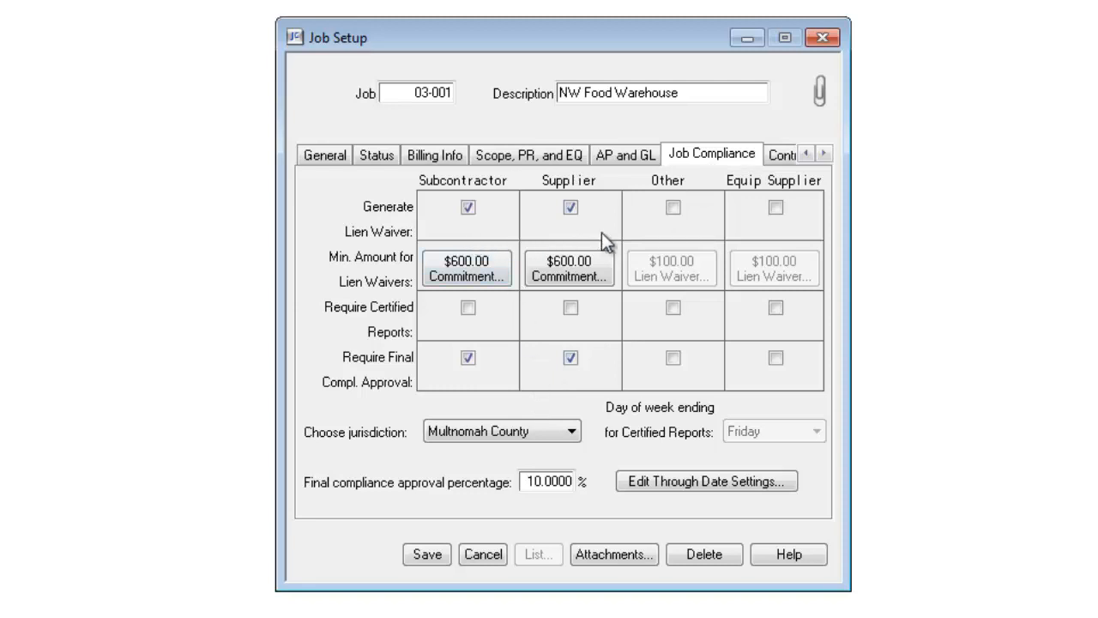
click(466, 267)
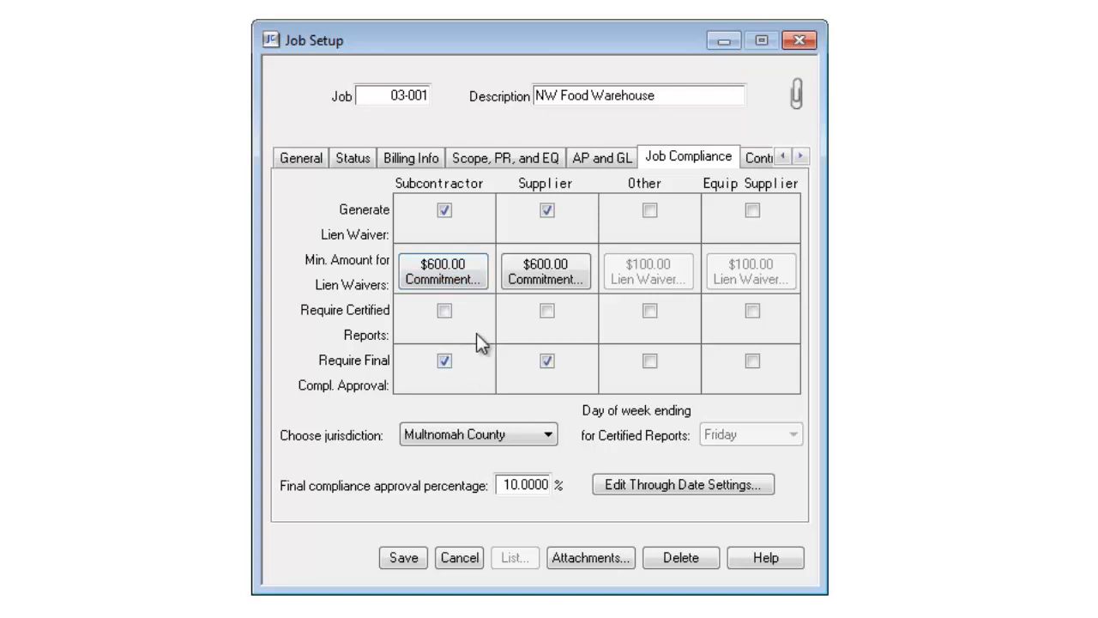
mouse_move(491, 343)
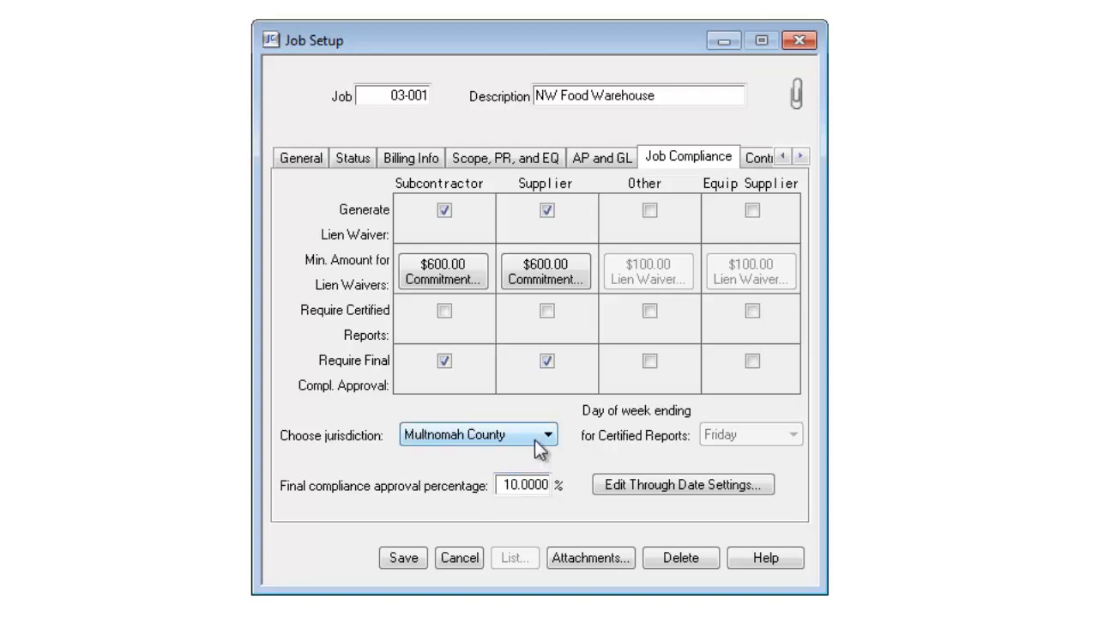
mouse_move(540, 453)
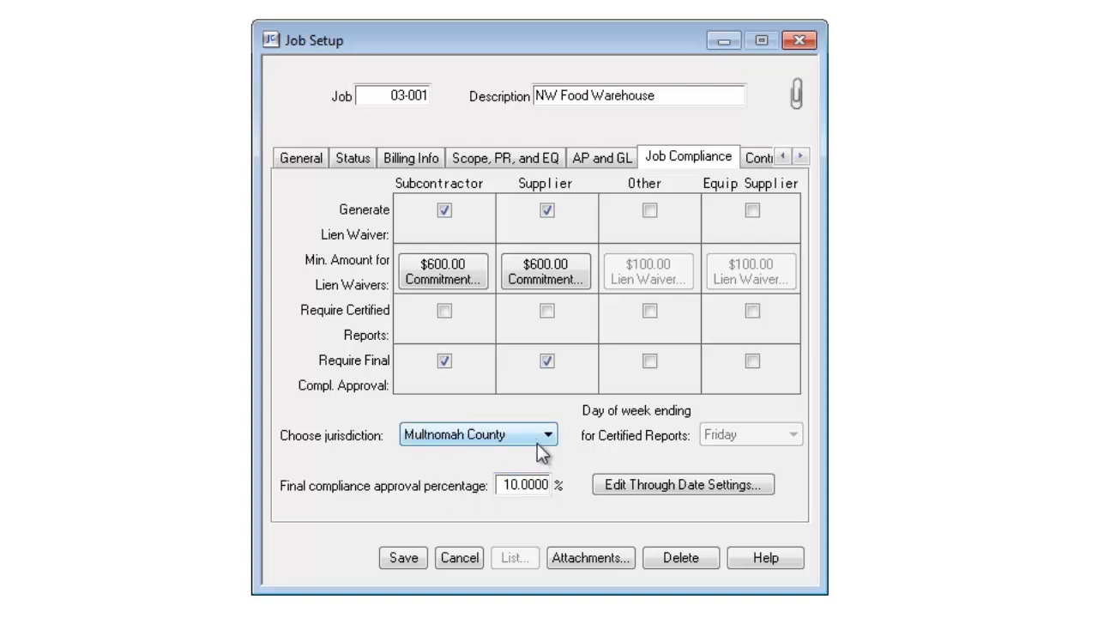
Start an invoice for vendor 100 and review the details of its three expired insurance certificate warnings
click(139, 40)
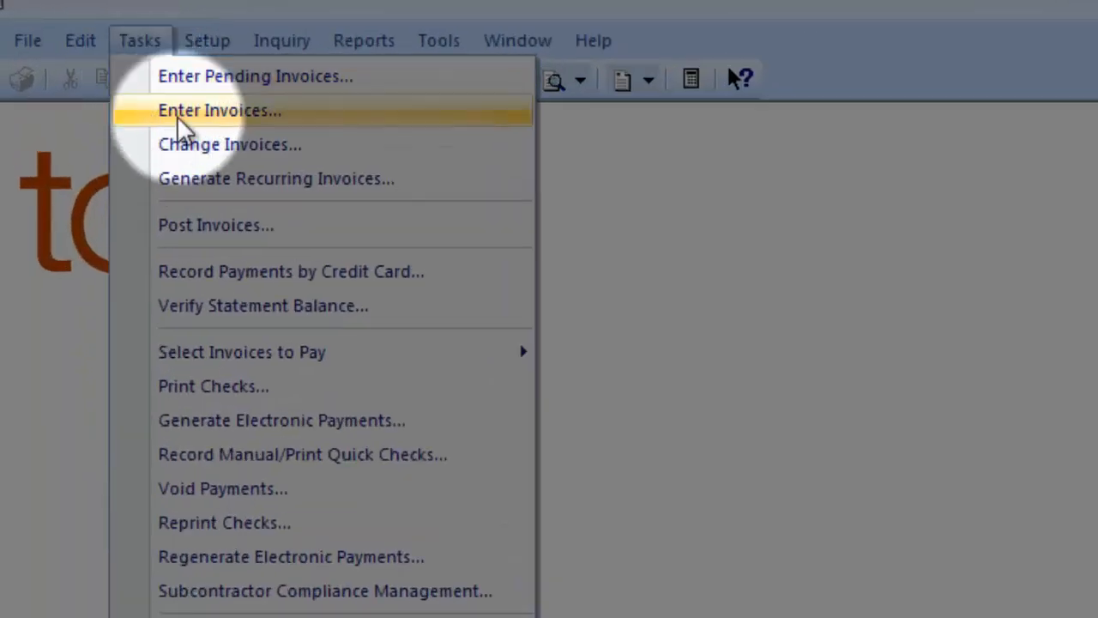
click(220, 110)
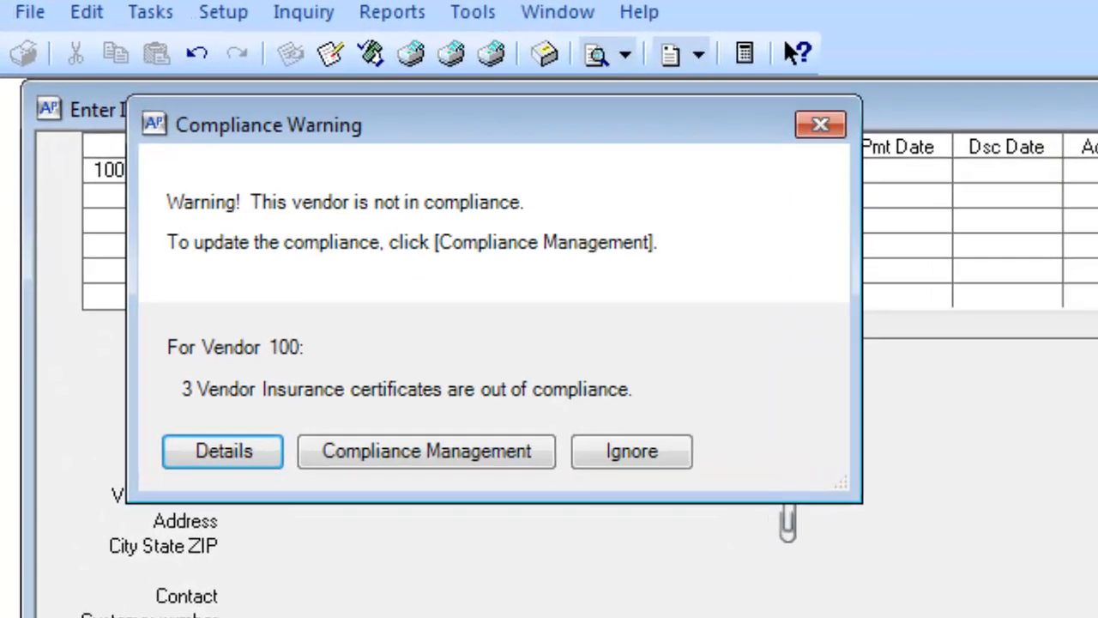
mouse_move(489, 404)
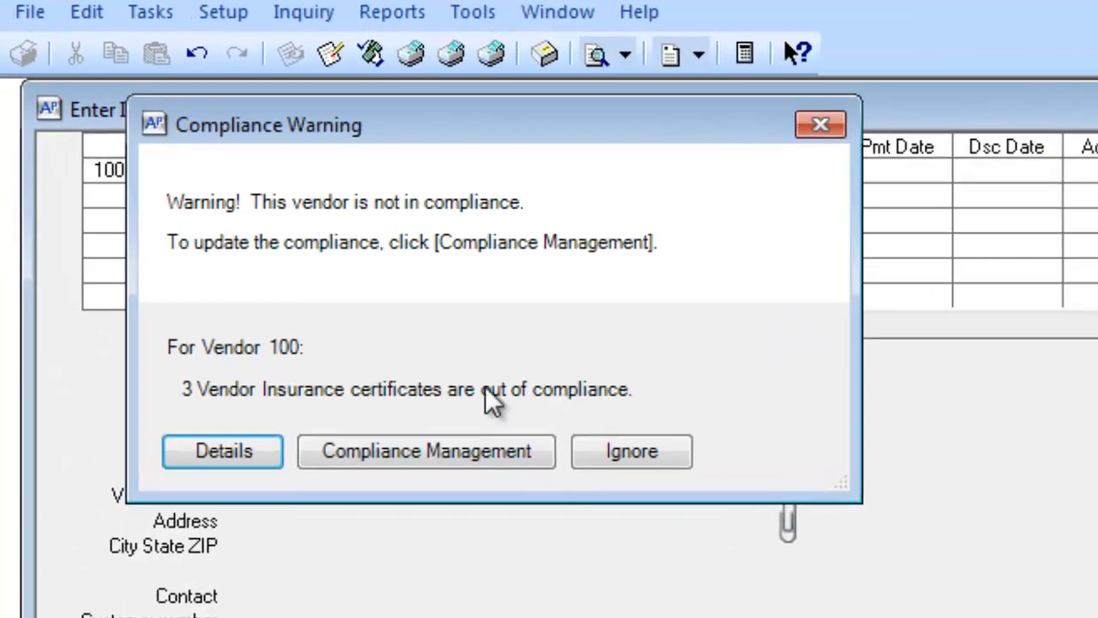
mouse_move(257, 412)
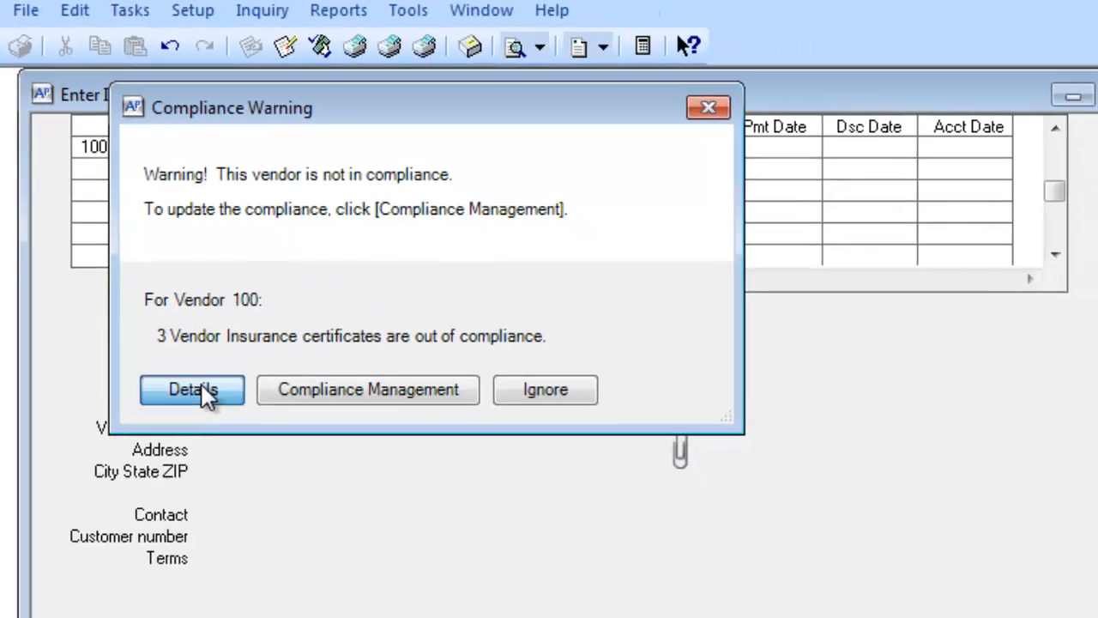
click(192, 390)
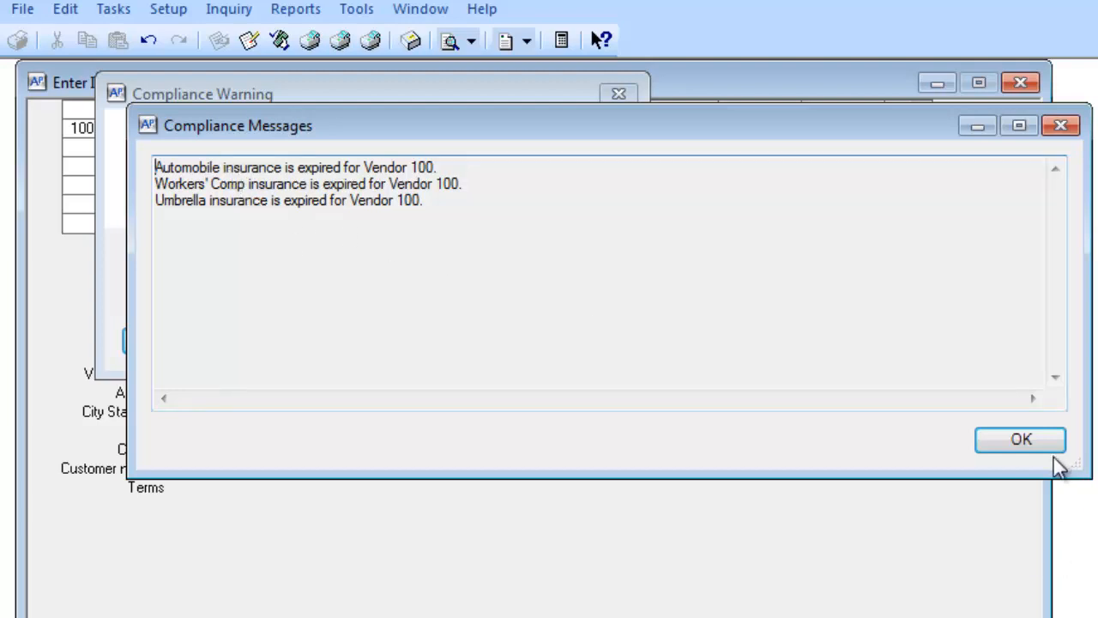
click(1020, 439)
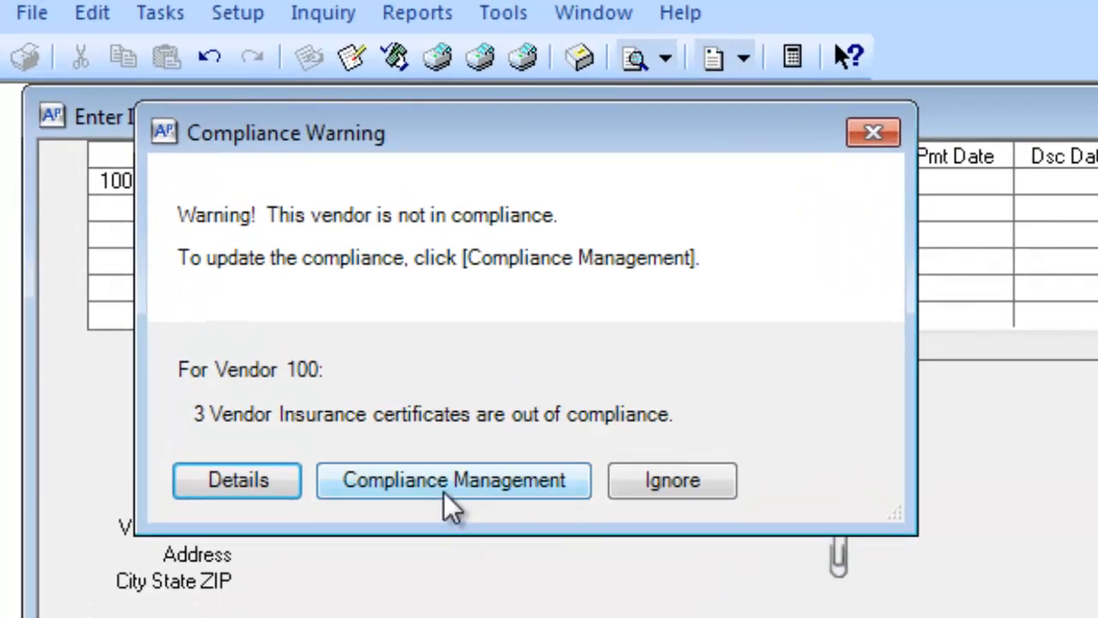
mouse_move(553, 605)
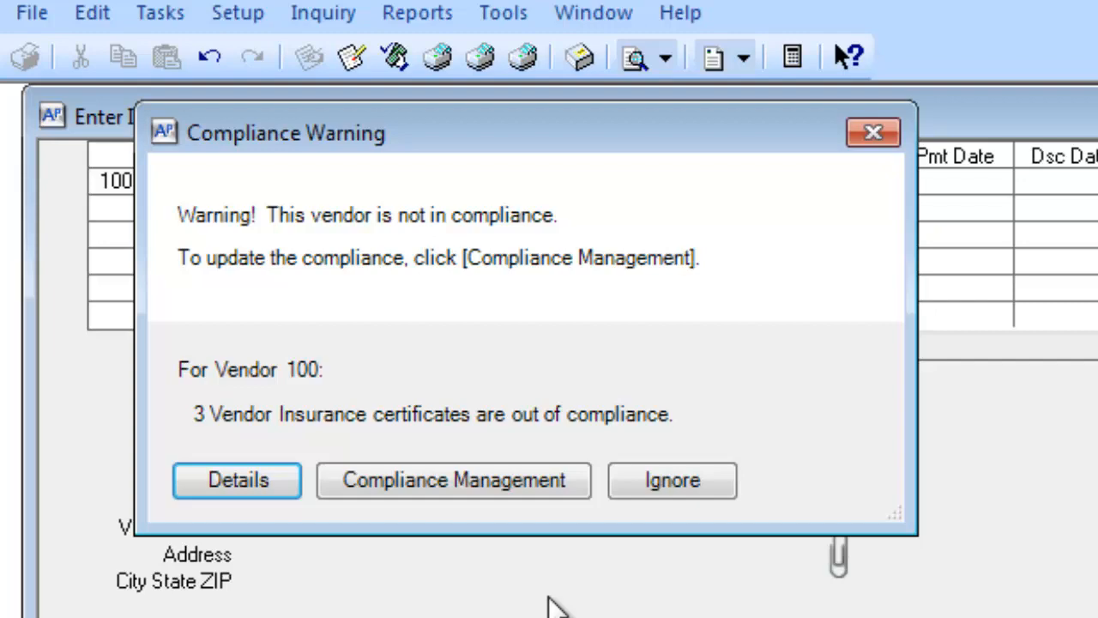
mouse_move(672, 480)
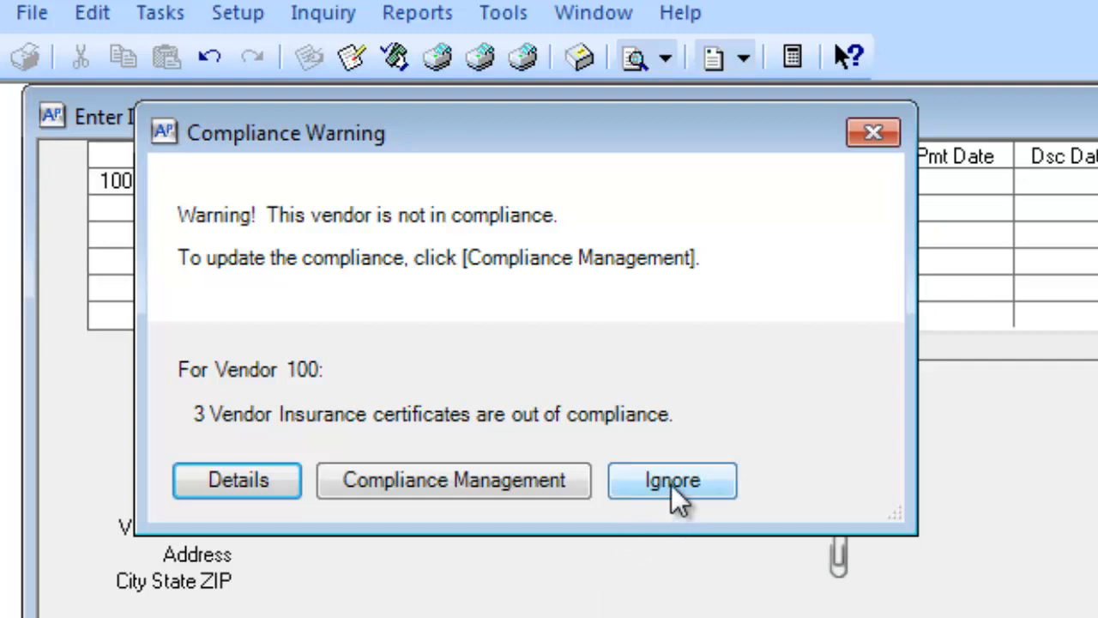
Enter invoice 4545 for 8,000.00 on commitment 03001-06, reviewing and ignoring its insurance, misc and lien waiver warning
click(671, 479)
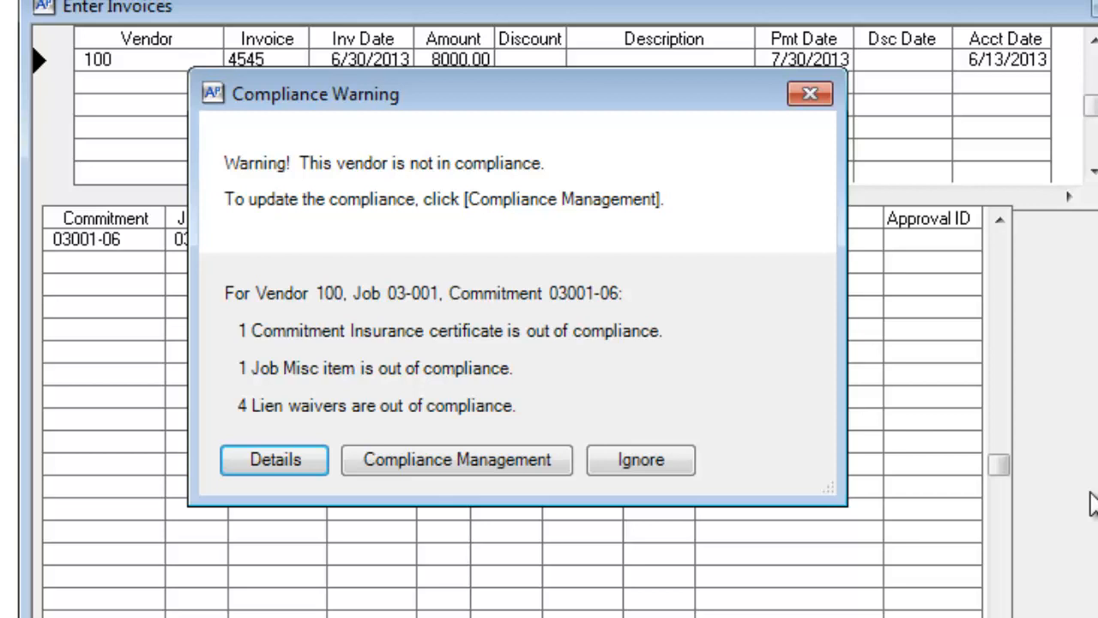
mouse_move(685, 492)
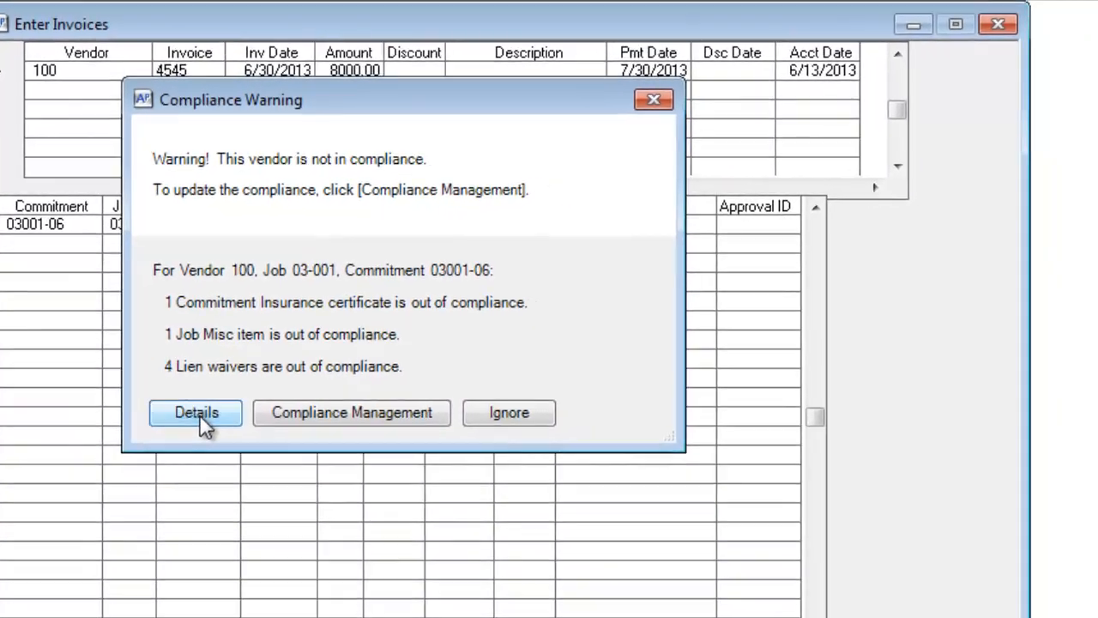
click(195, 413)
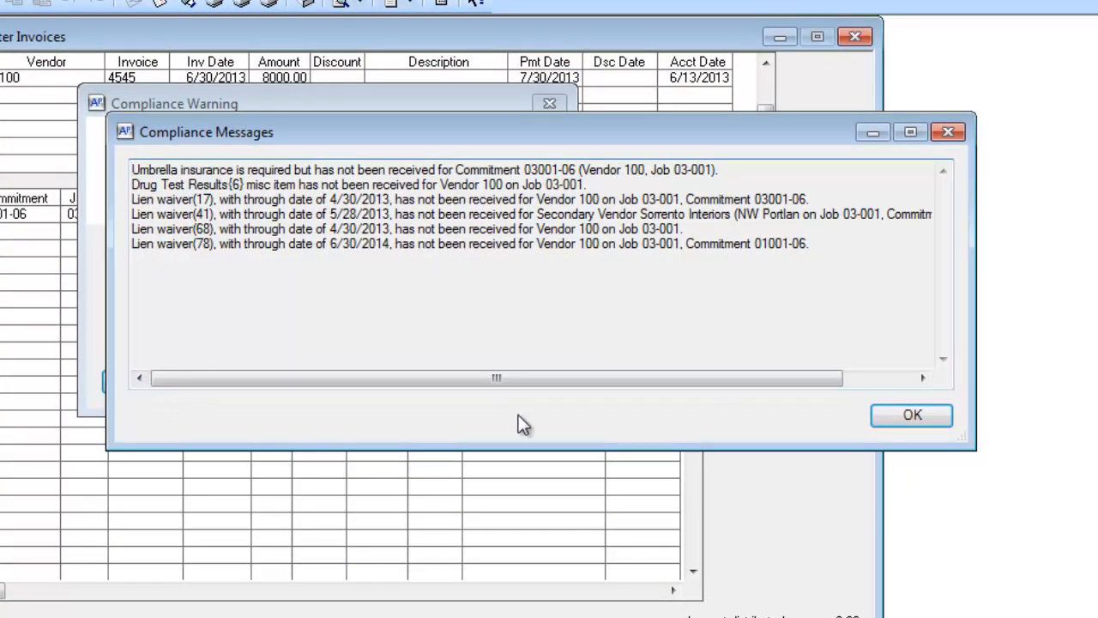
click(912, 414)
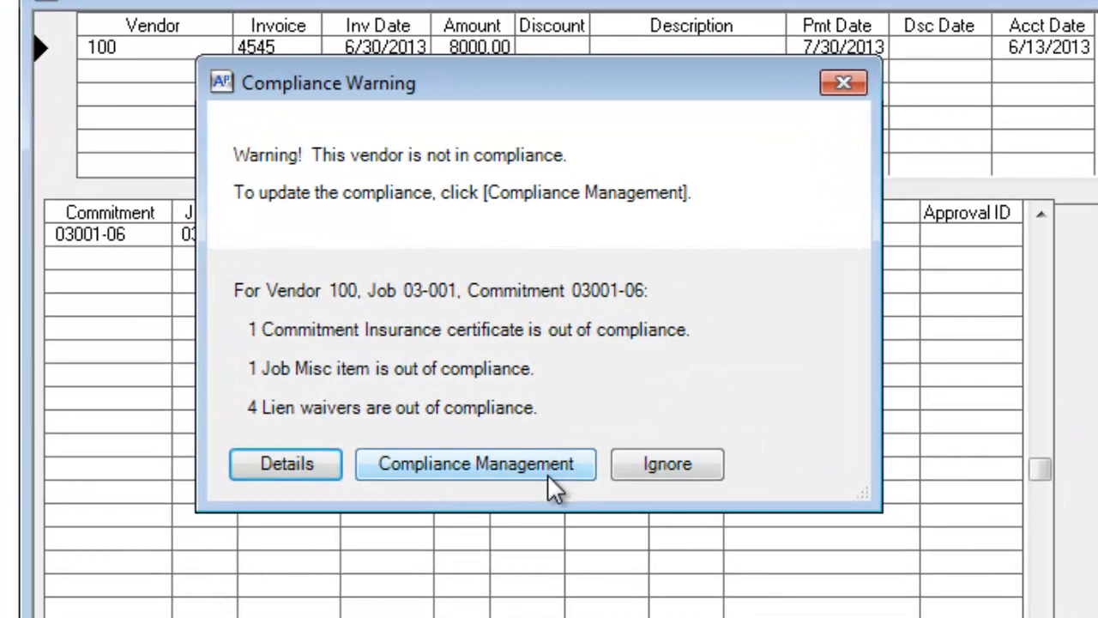
mouse_move(667, 465)
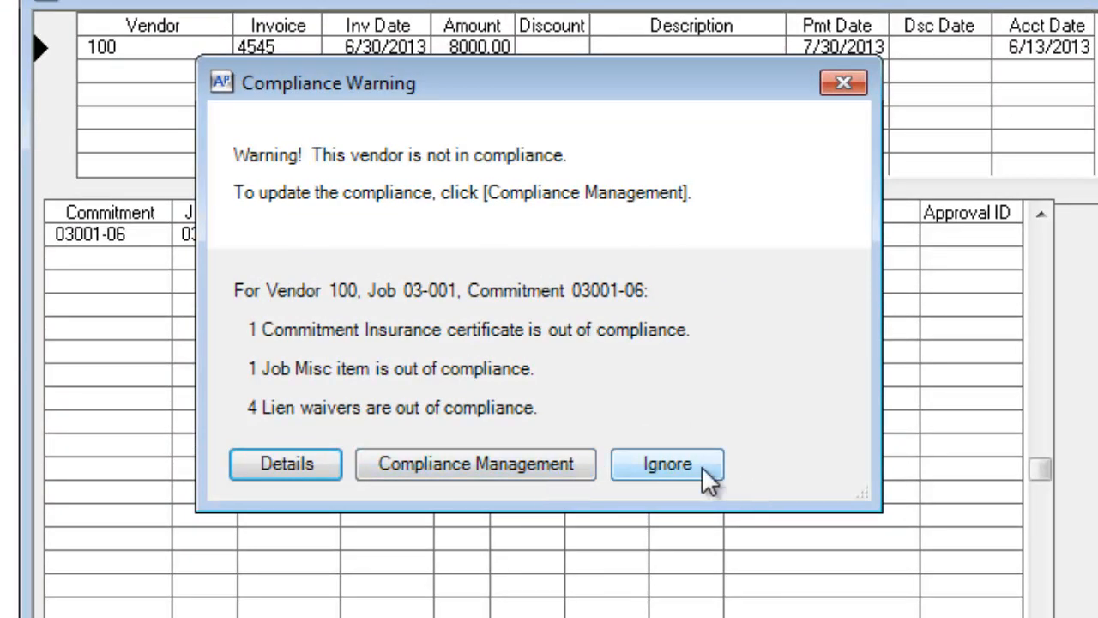
click(666, 463)
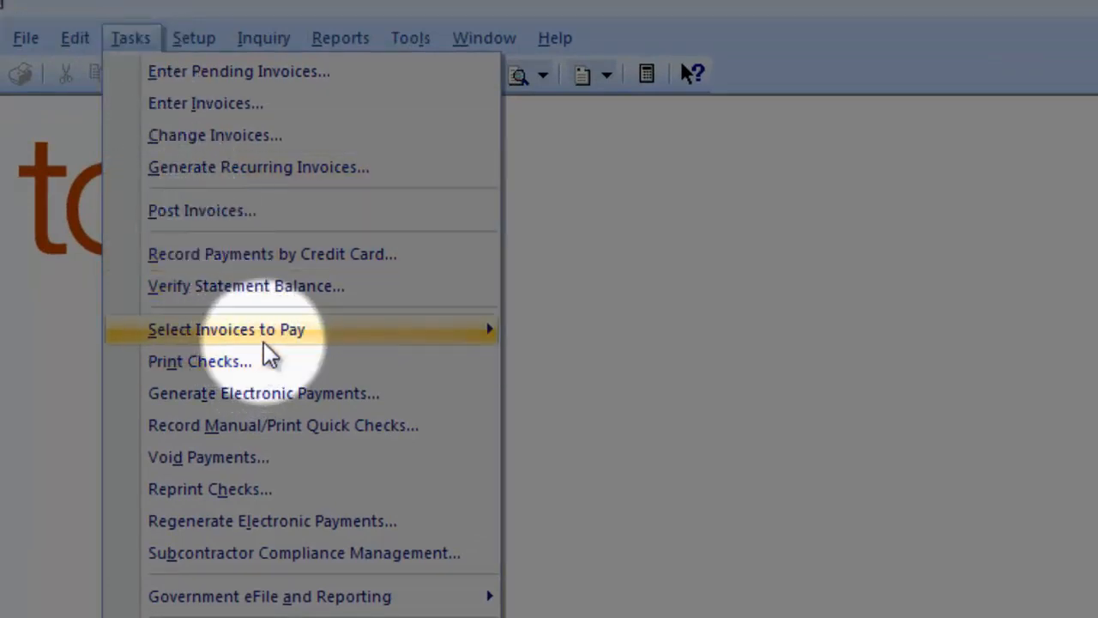
In Select Invoices to Pay, check compliance for vendor 100's flagged invoice 4545, then close the warning and Payment Selection
click(227, 329)
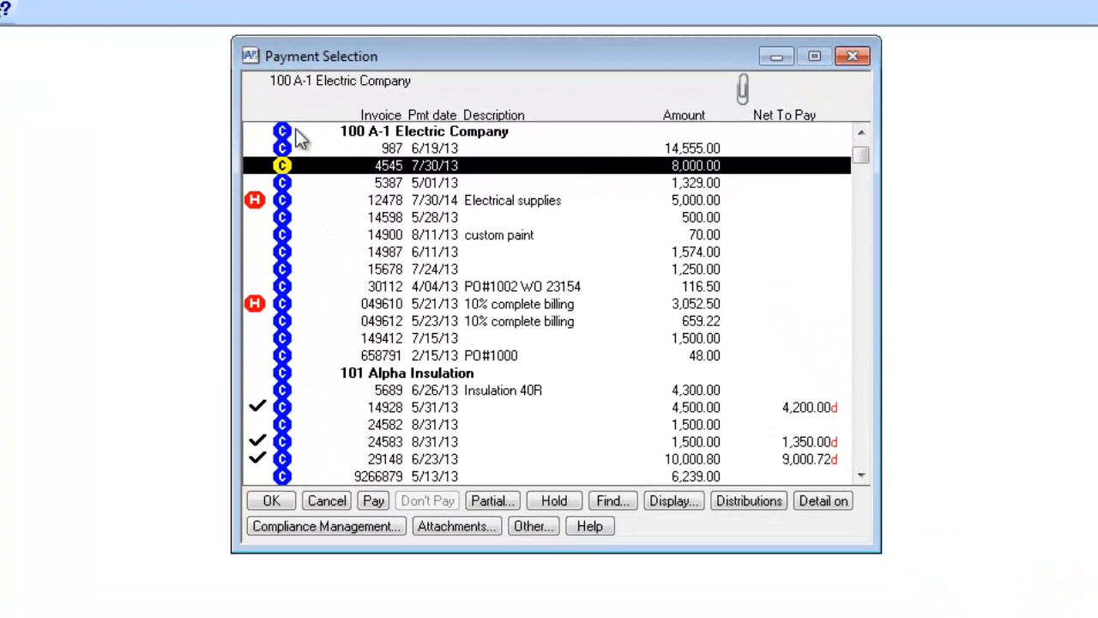
mouse_move(306, 375)
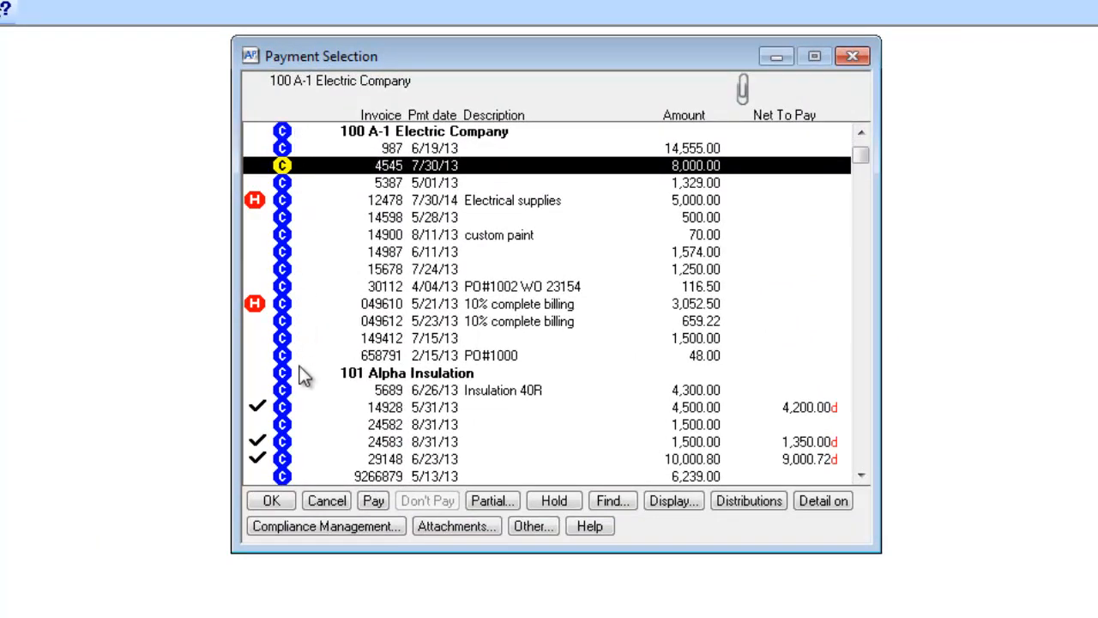
mouse_move(373, 343)
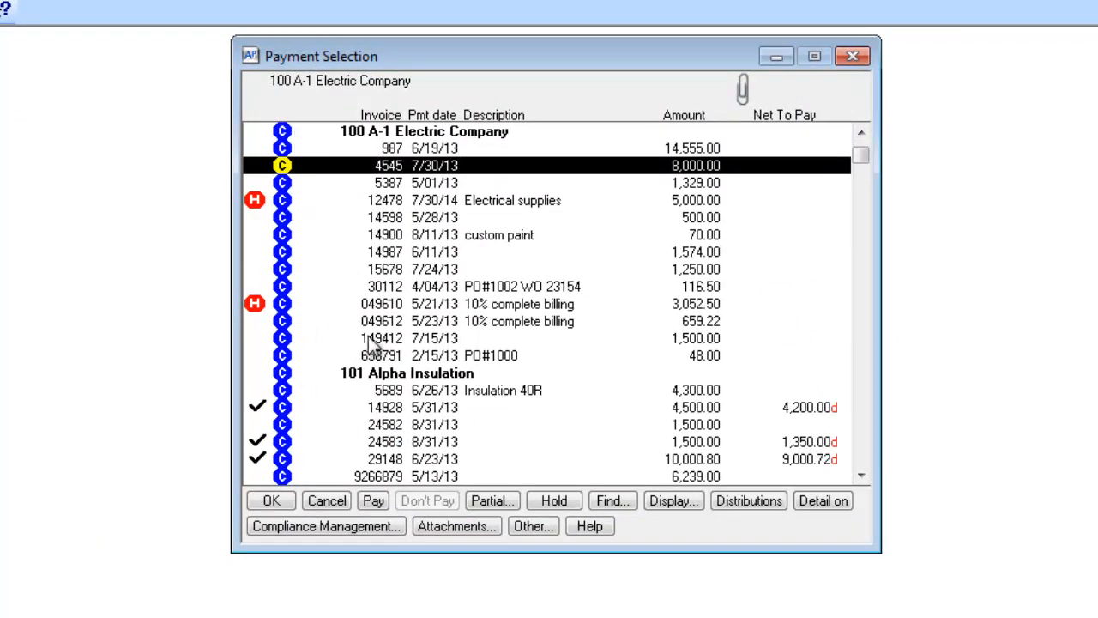
mouse_move(433, 175)
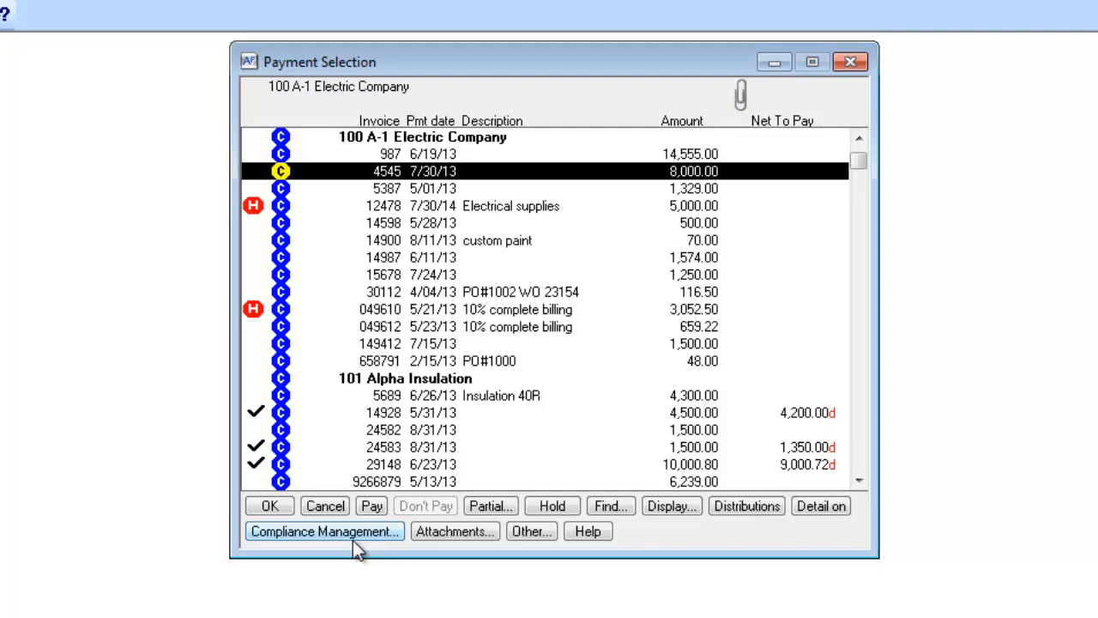
click(324, 531)
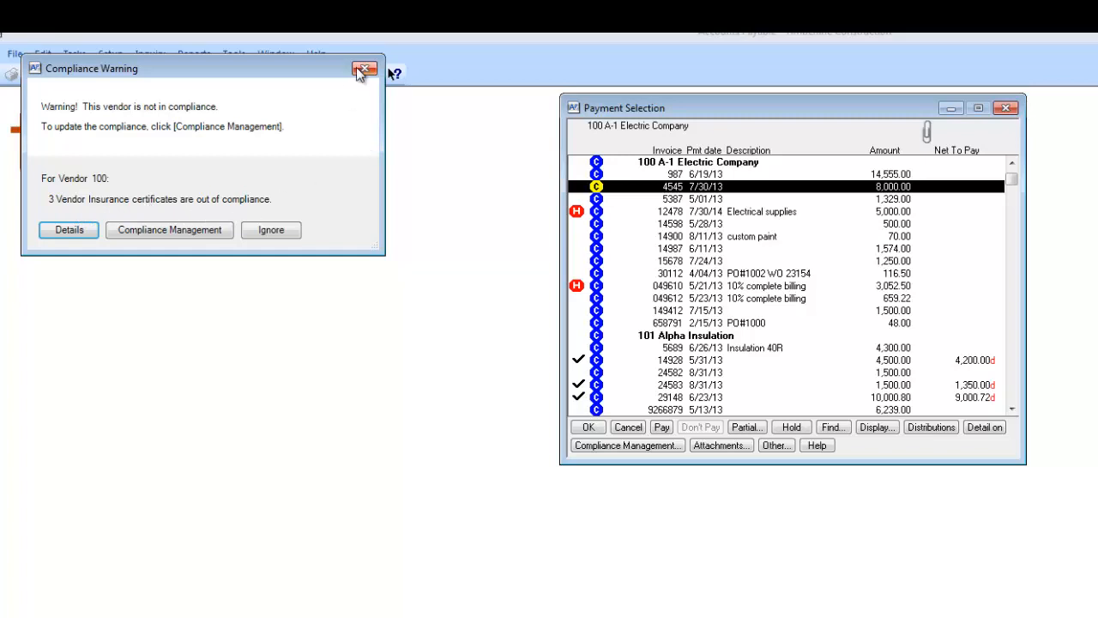
click(364, 68)
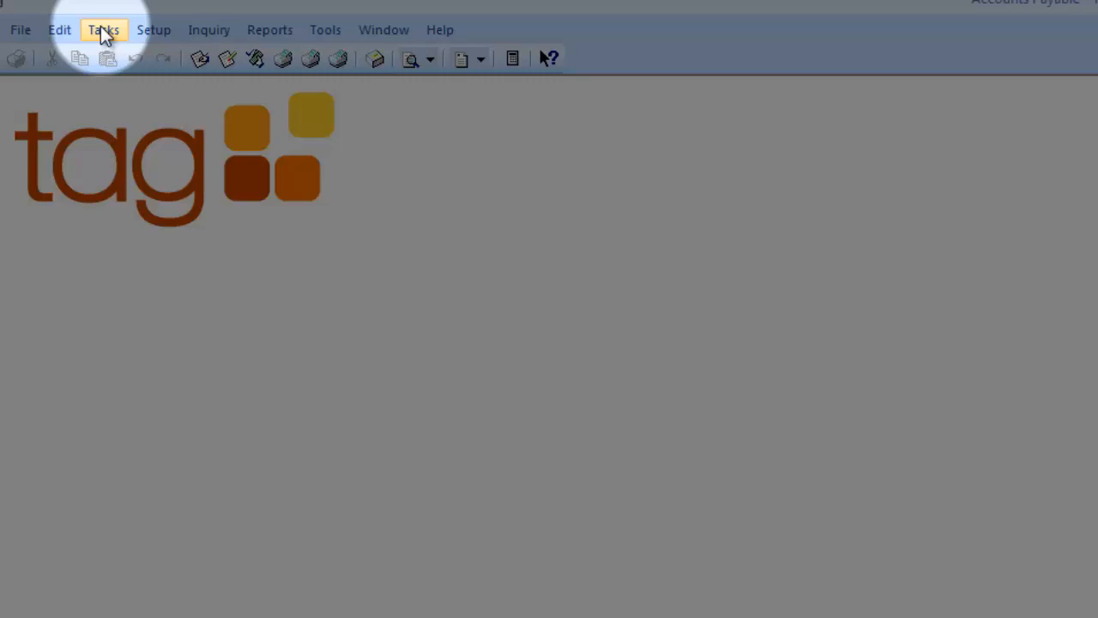
Open Subcontractor Compliance Management from the Tasks menu for job NW Food Warehouse (03-001)
click(103, 29)
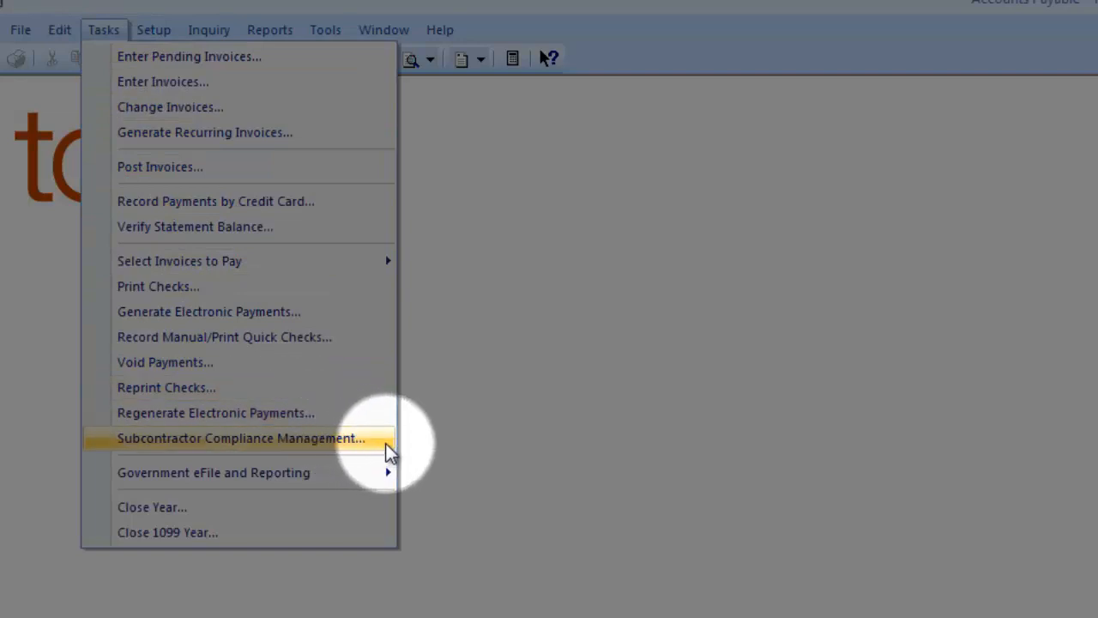
click(242, 438)
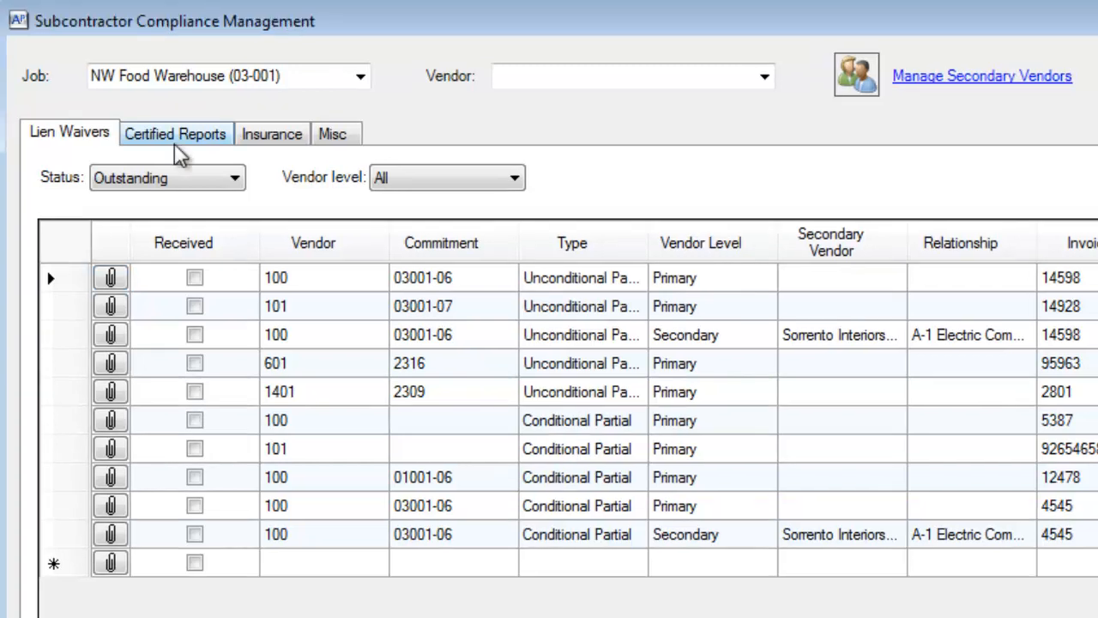
click(175, 133)
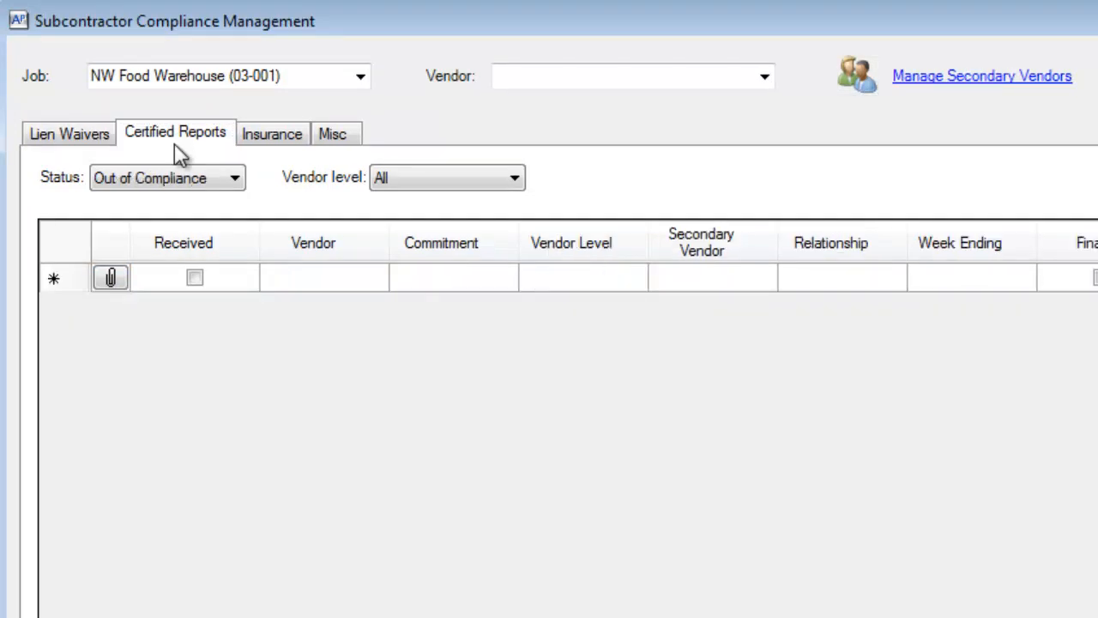
click(272, 133)
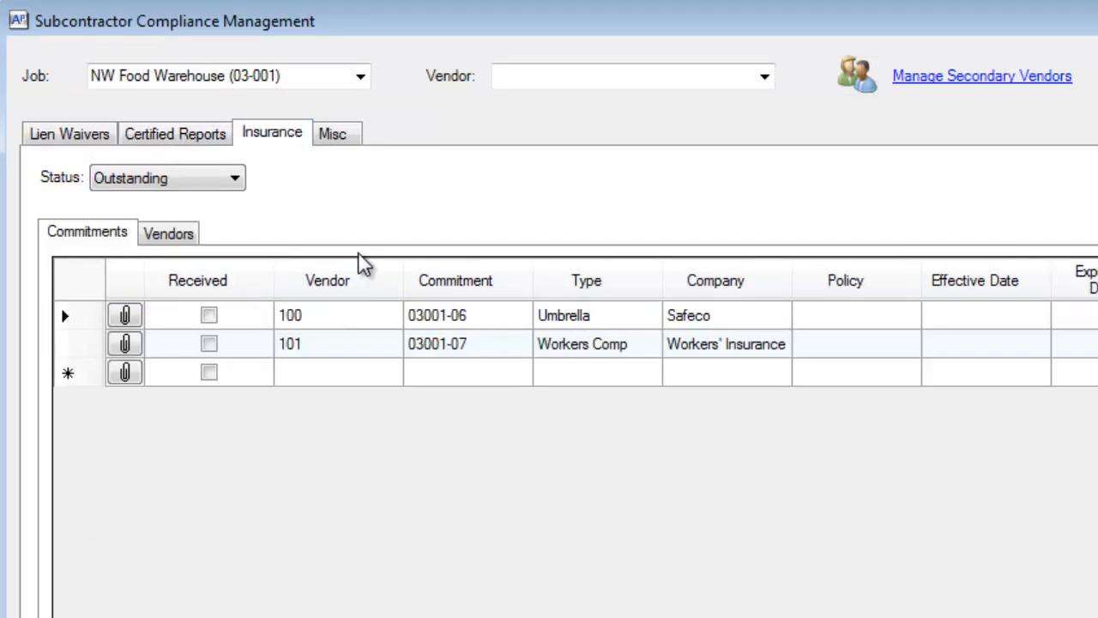
click(332, 133)
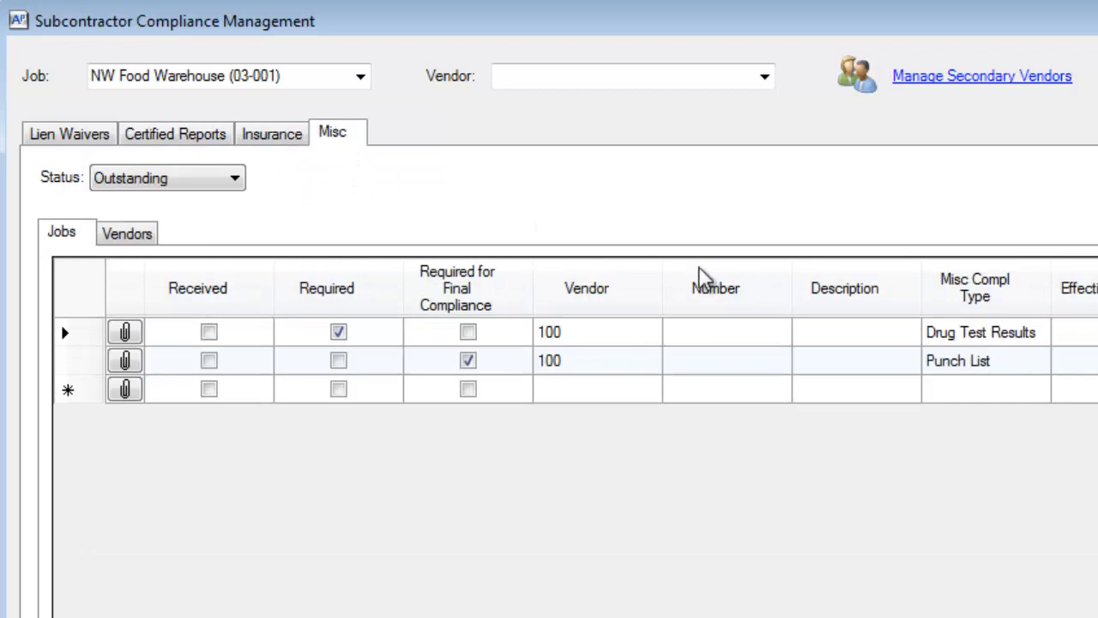
mouse_move(1060, 360)
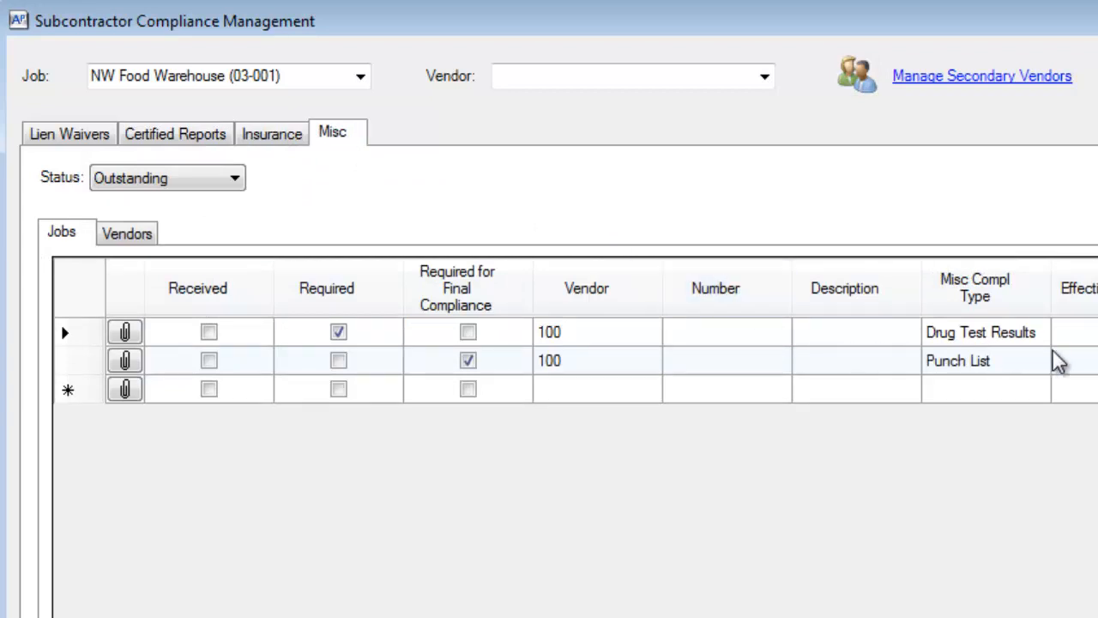
mouse_move(1029, 395)
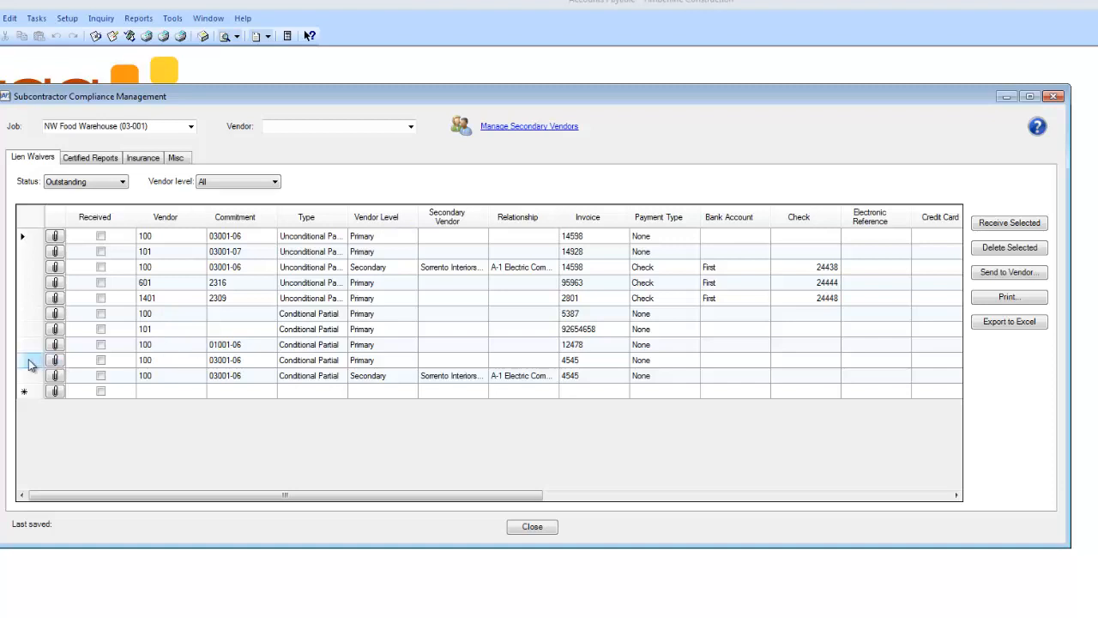
click(144, 359)
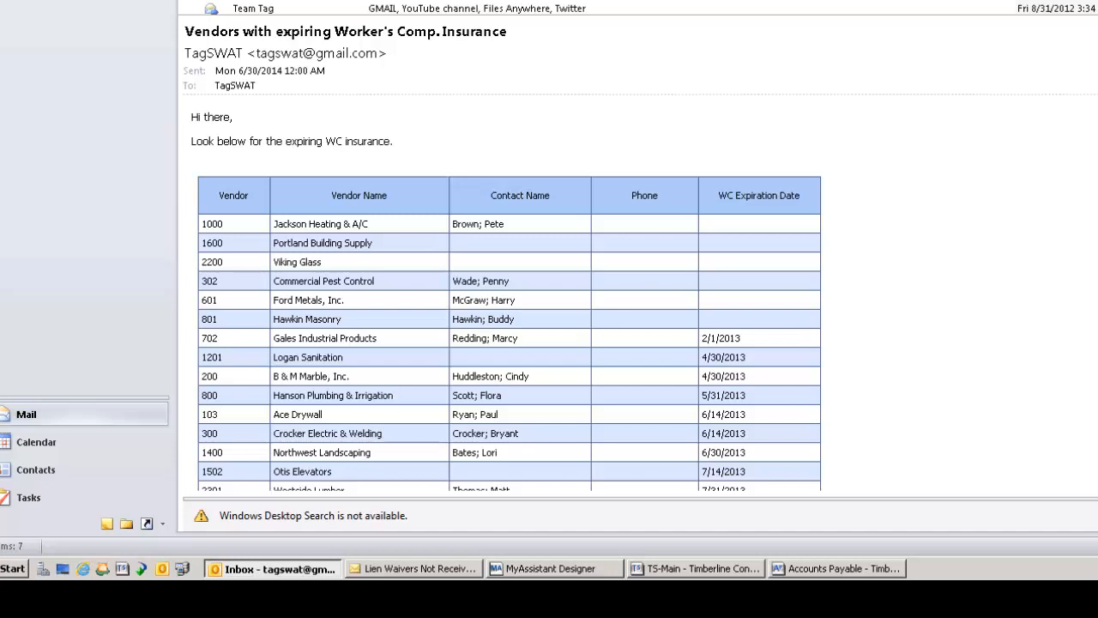
View the Lien Waivers Not Received email for A-1 Electric Company totaling 22,214.00
click(412, 568)
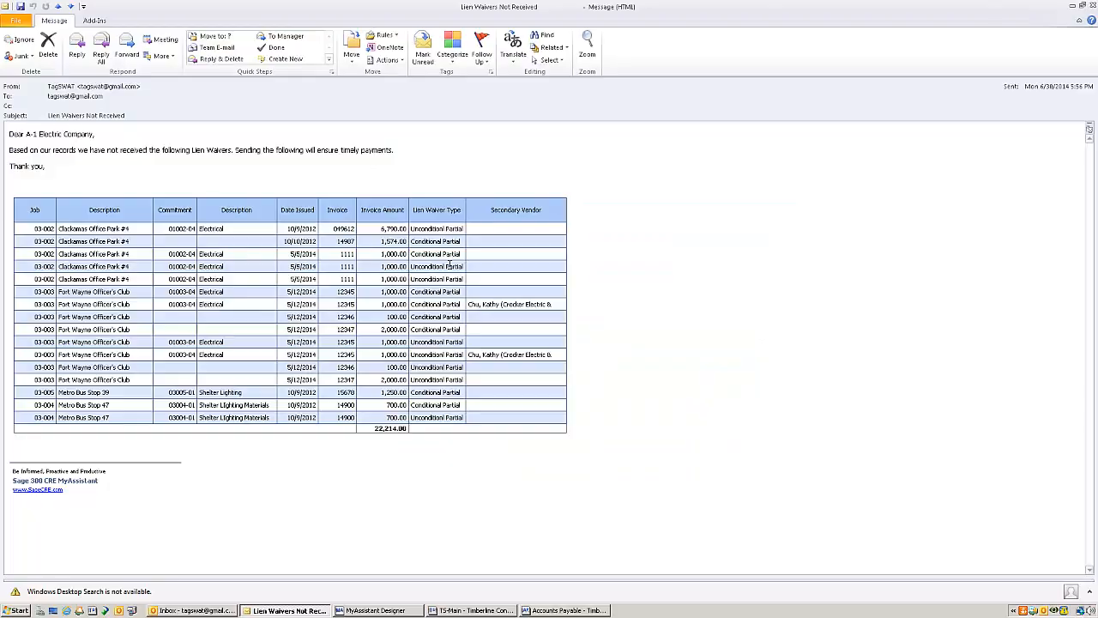